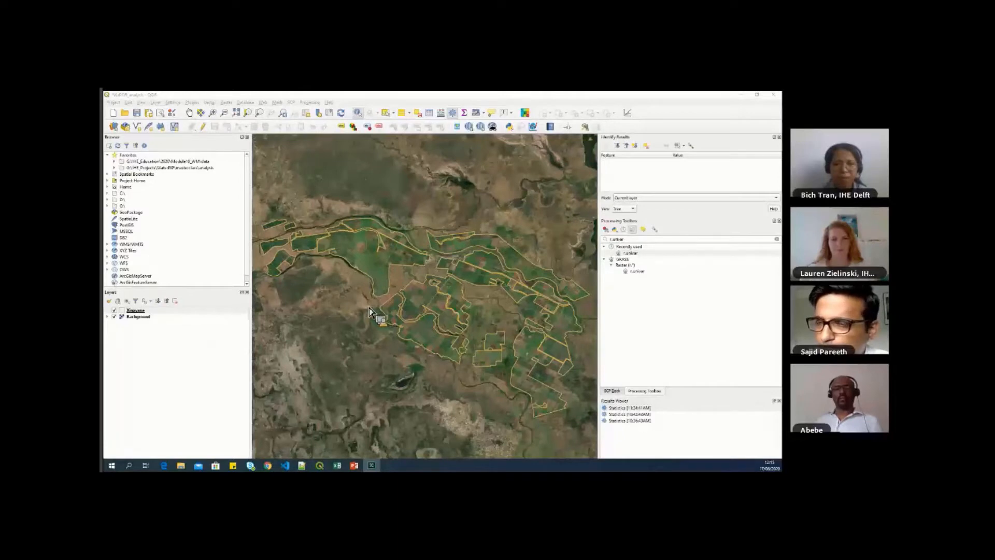
# - Select the Background and Xinavane layers in the Layers panel
pyautogui.click(138, 316)
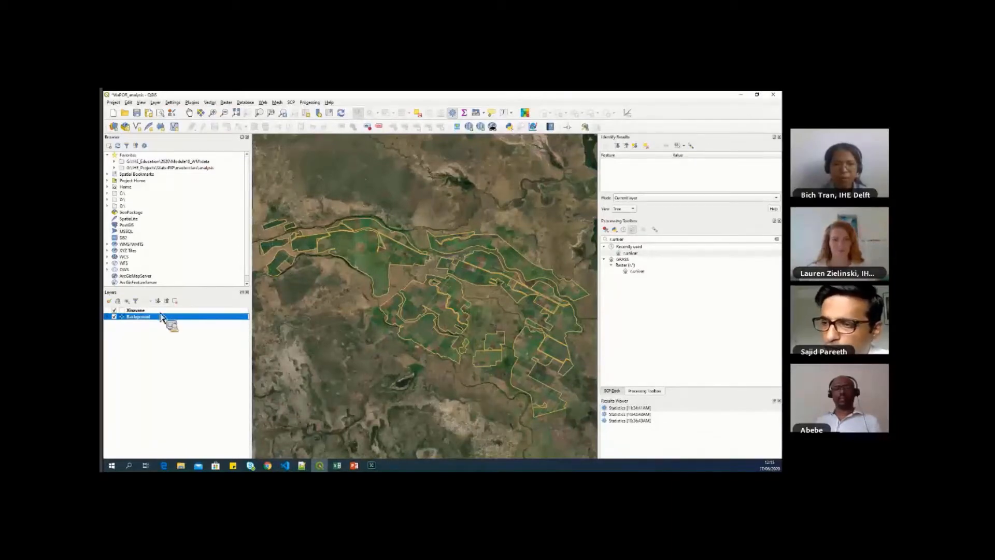
pyautogui.click(135, 310)
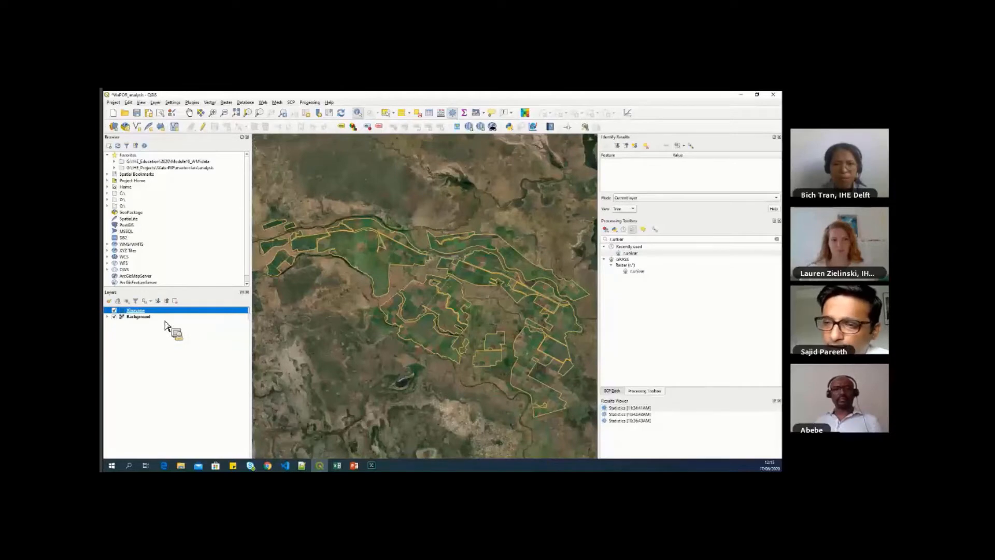
pyautogui.click(137, 316)
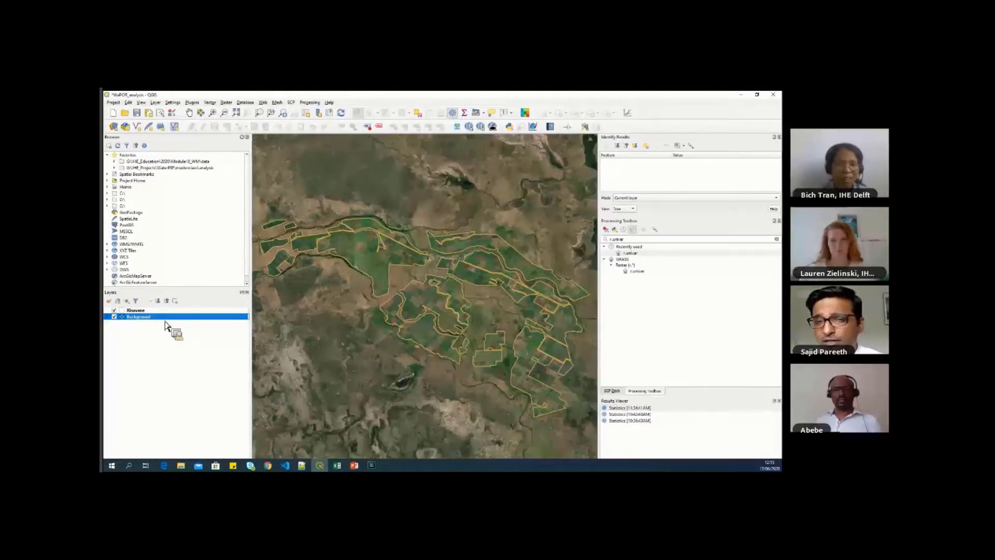
pyautogui.moveTo(209, 350)
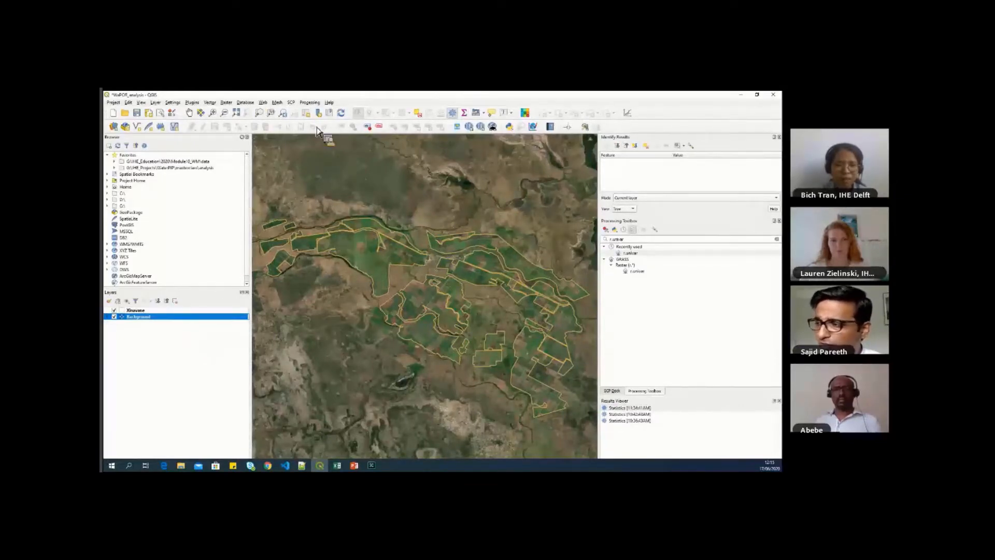
pyautogui.moveTo(576, 172)
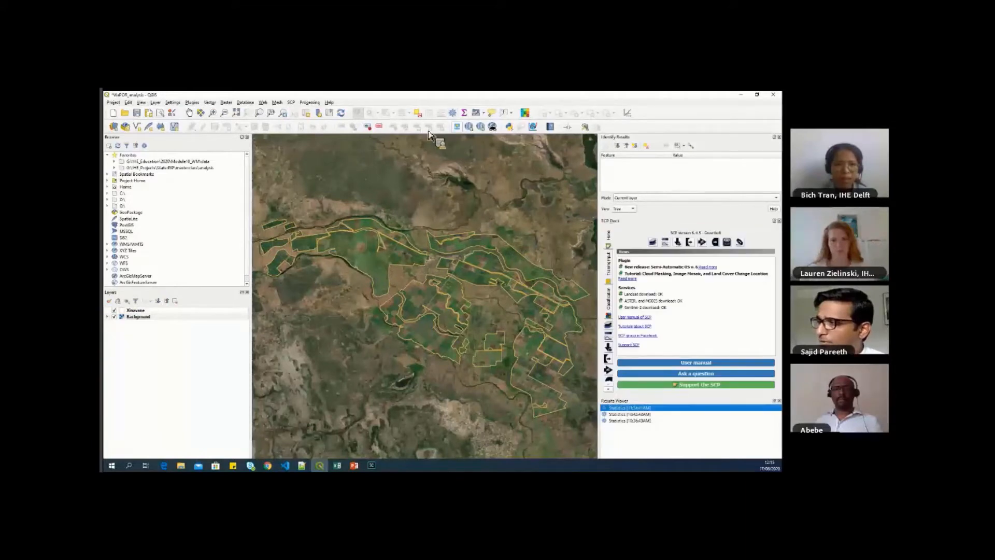
# - Open the Processing Toolbox and search 'r.se' to find GRASS r.series
pyautogui.click(310, 102)
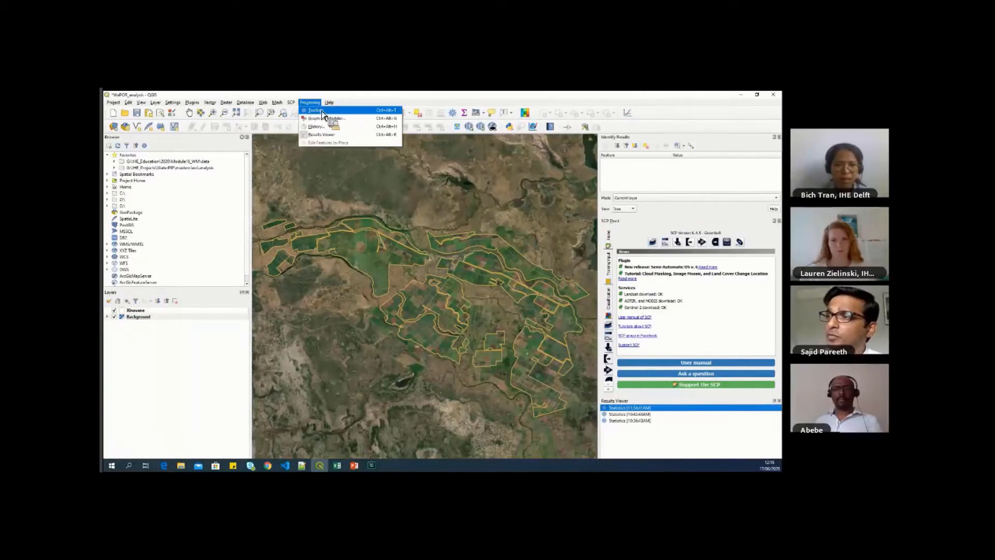
pyautogui.click(315, 109)
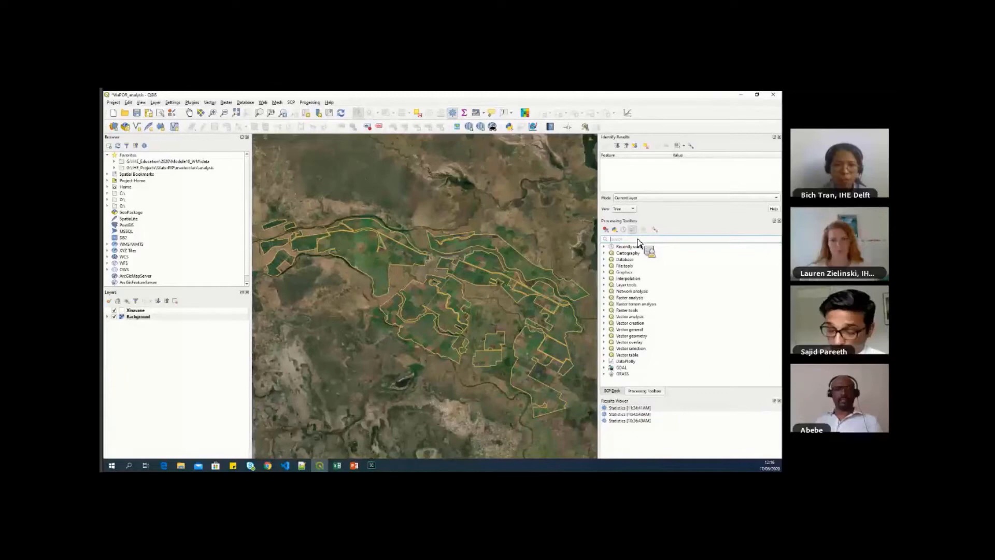
pyautogui.write('r.series')
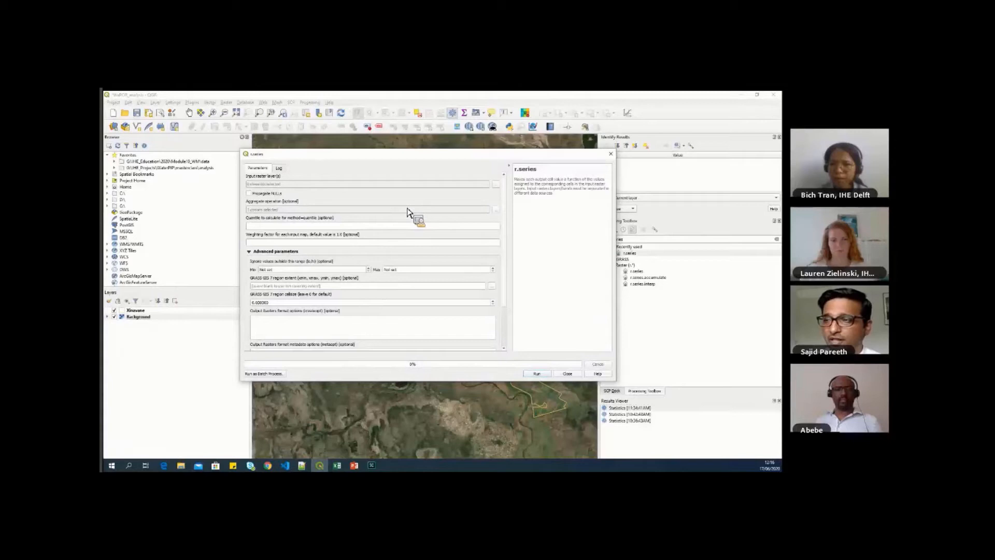
pyautogui.moveTo(503, 197)
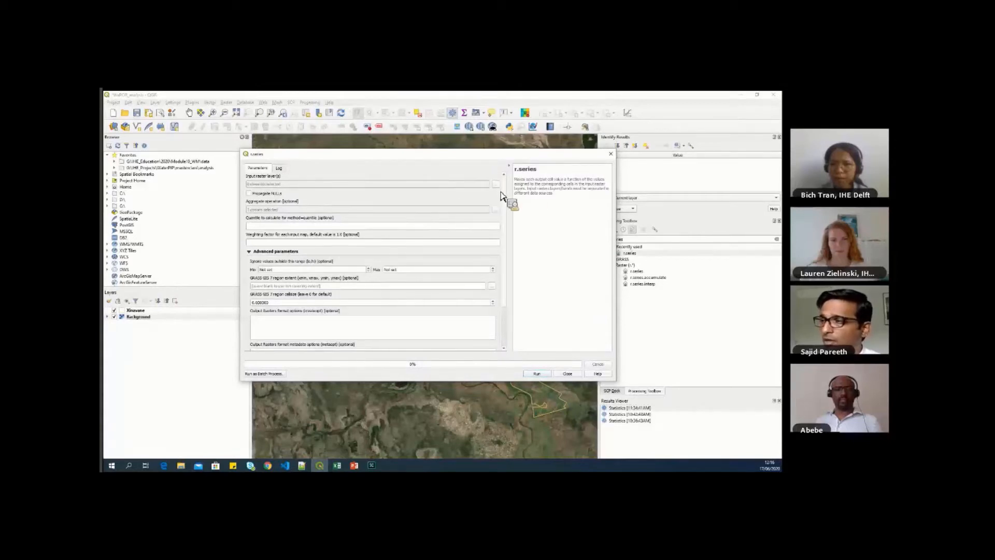
# - Add every raster file from the ETa folder as r.series input layers
pyautogui.click(496, 184)
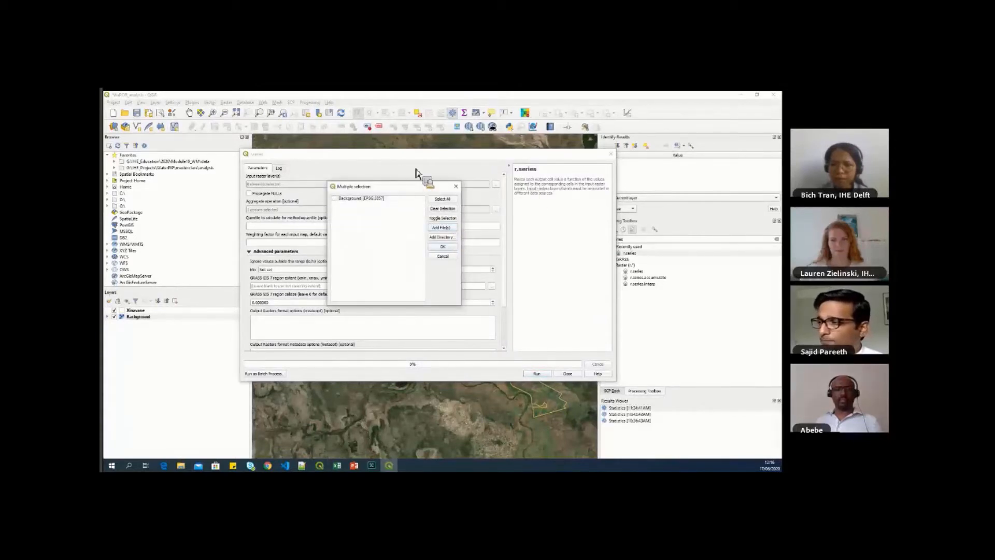
pyautogui.click(443, 227)
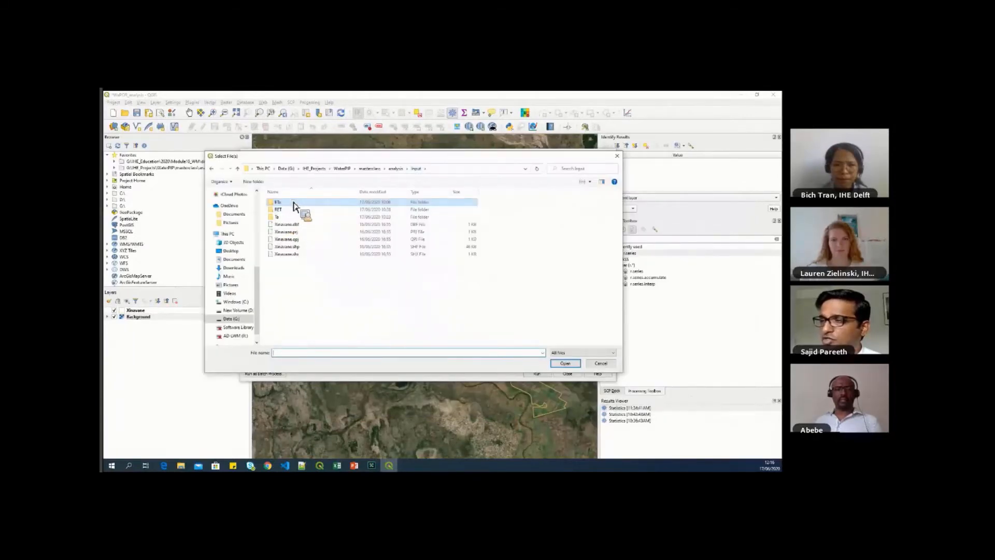
pyautogui.doubleClick(277, 202)
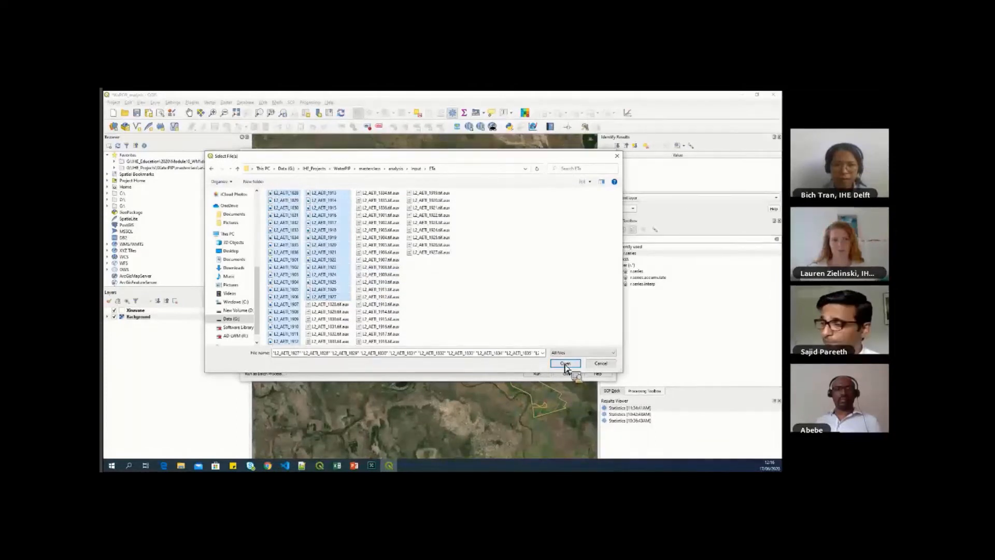
pyautogui.click(566, 363)
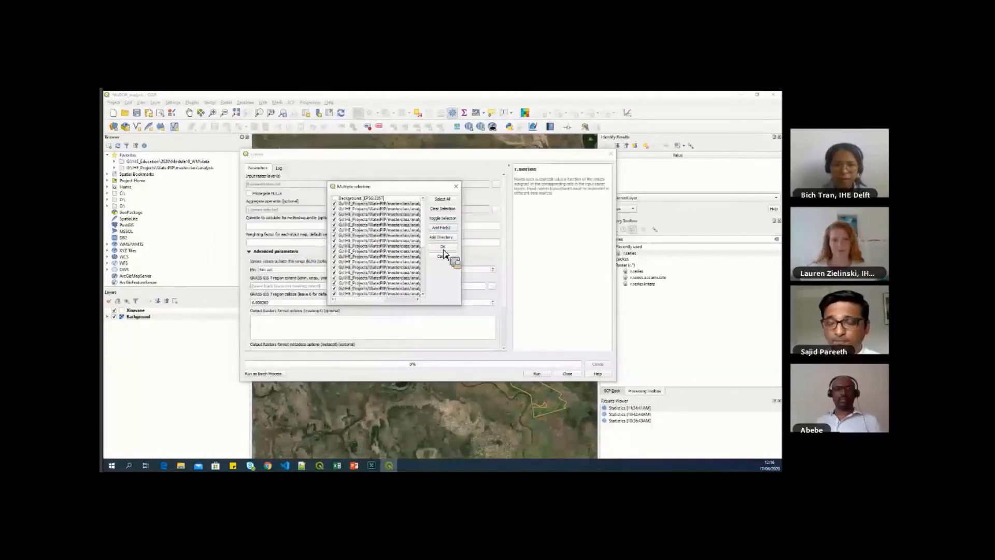
pyautogui.click(443, 247)
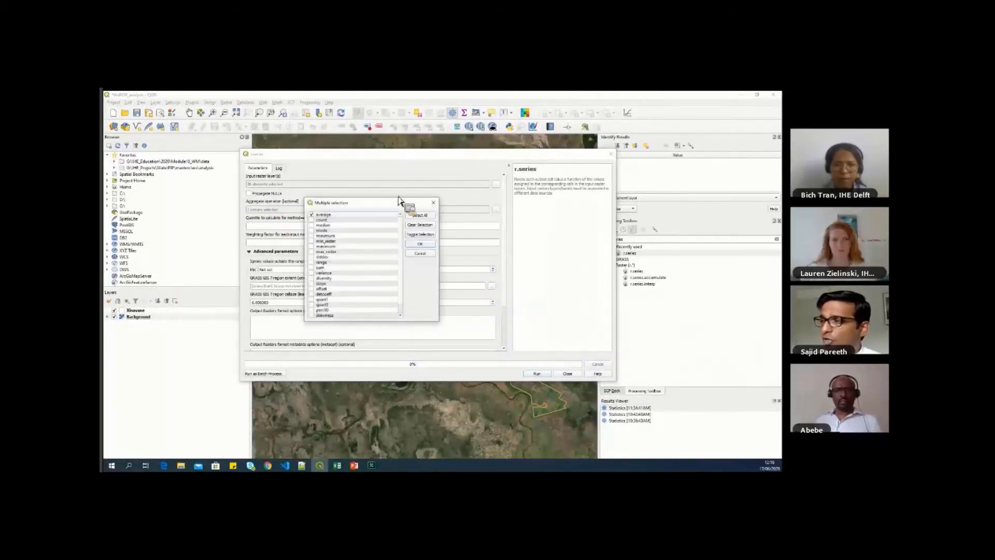
# - Choose sum as the r.series aggregate operation
pyautogui.moveTo(399, 202); pyautogui.dragTo(364, 172)
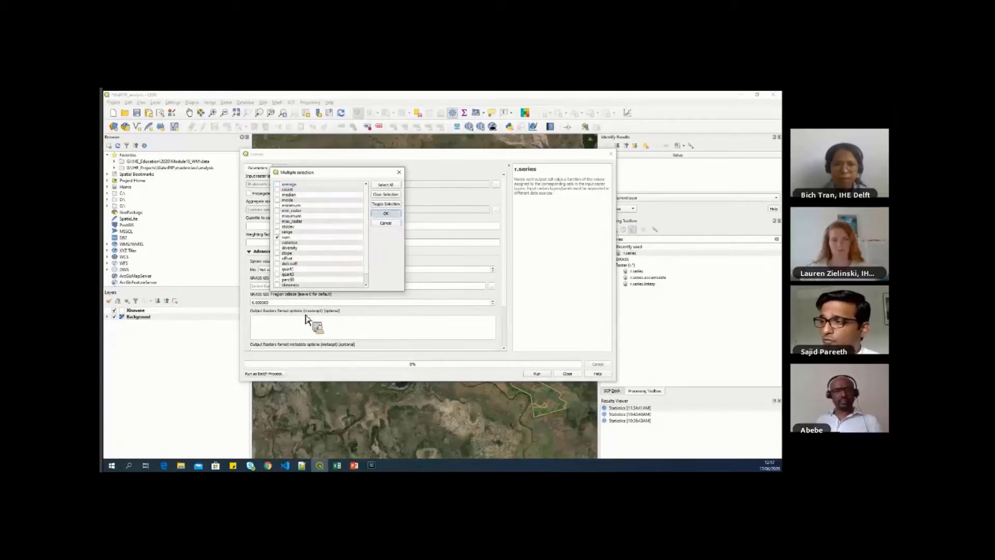
pyautogui.click(385, 213)
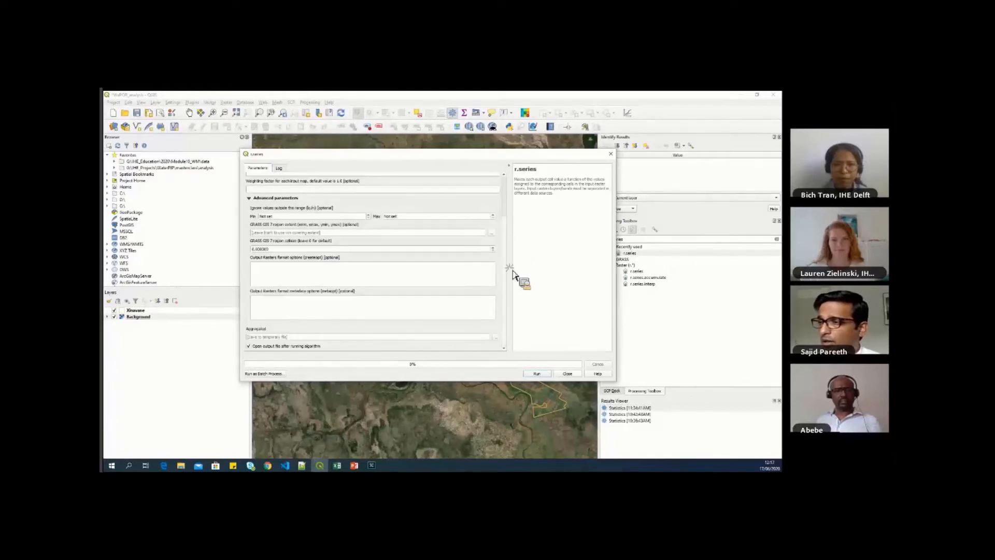
pyautogui.moveTo(492, 341)
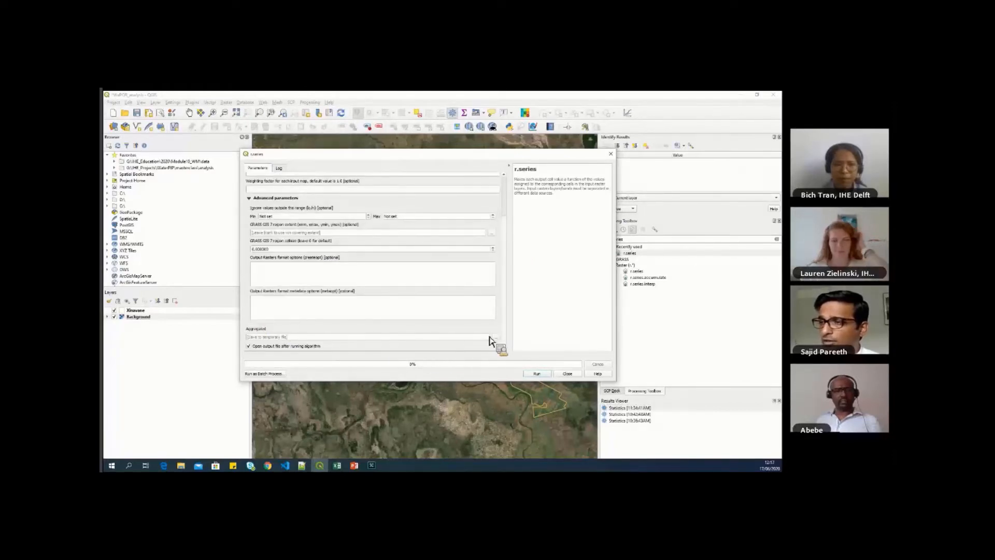
pyautogui.moveTo(542, 355)
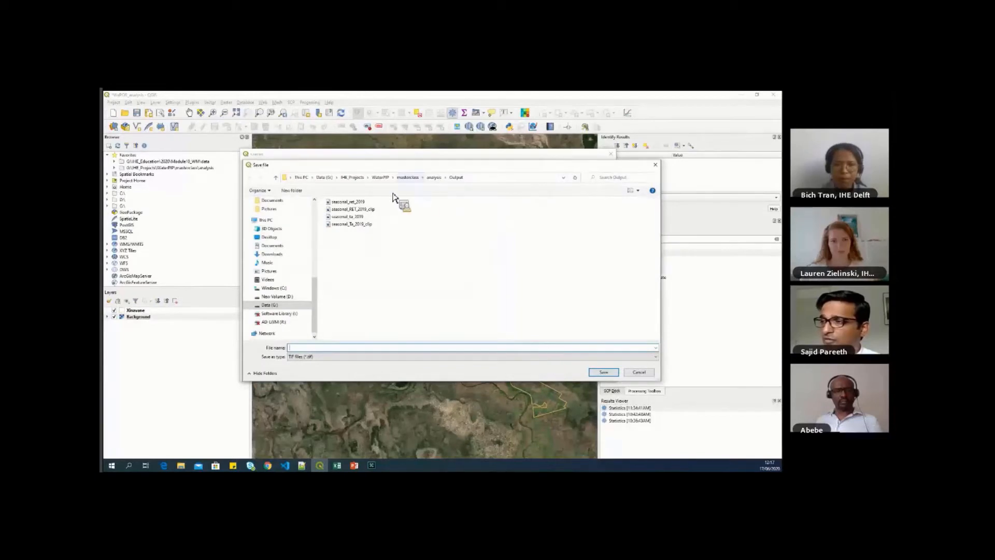
# - Save the output as seasonal_ETa_2019 in the Output folder and run r.series
pyautogui.click(348, 216)
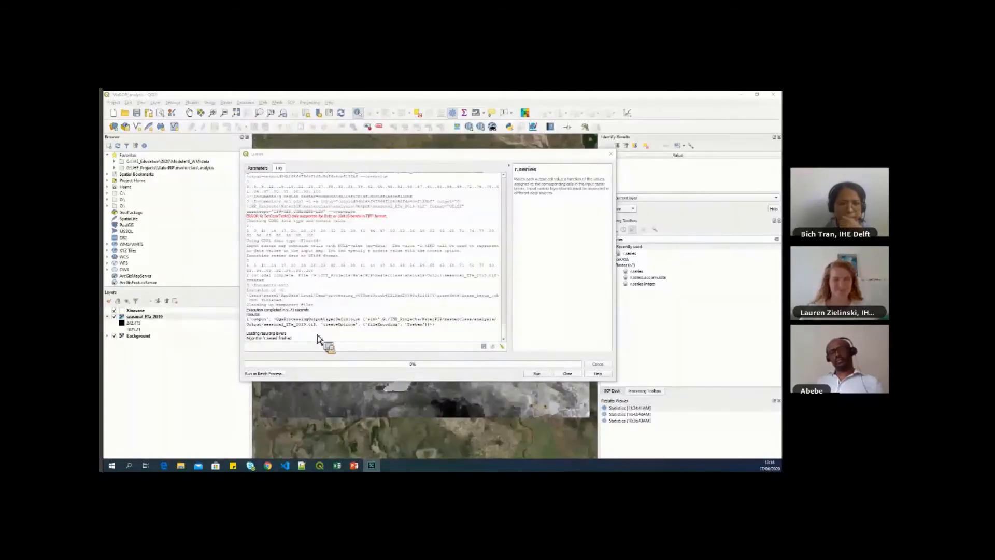
# - Close the r.series dialog and select the Toolbox search text for a new search
pyautogui.click(567, 374)
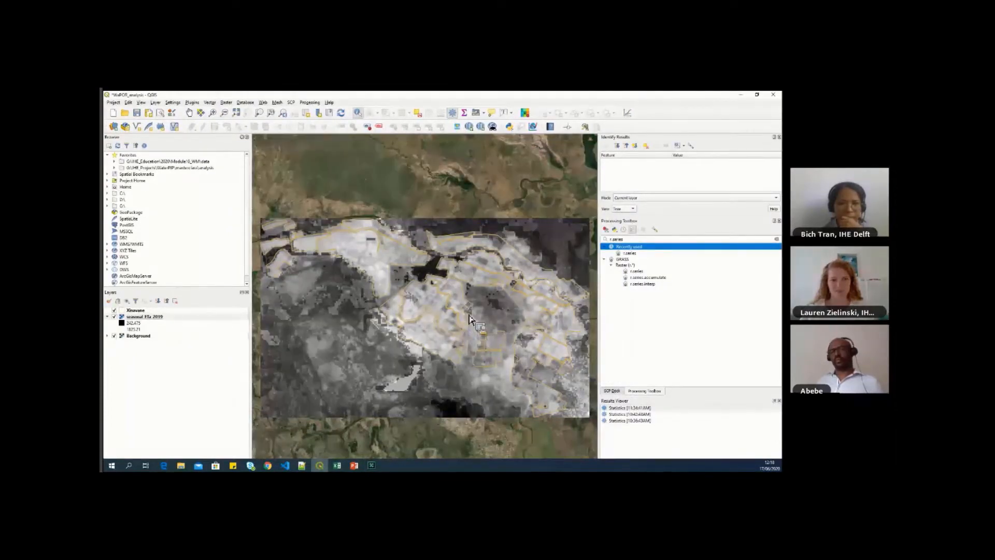
pyautogui.click(144, 316)
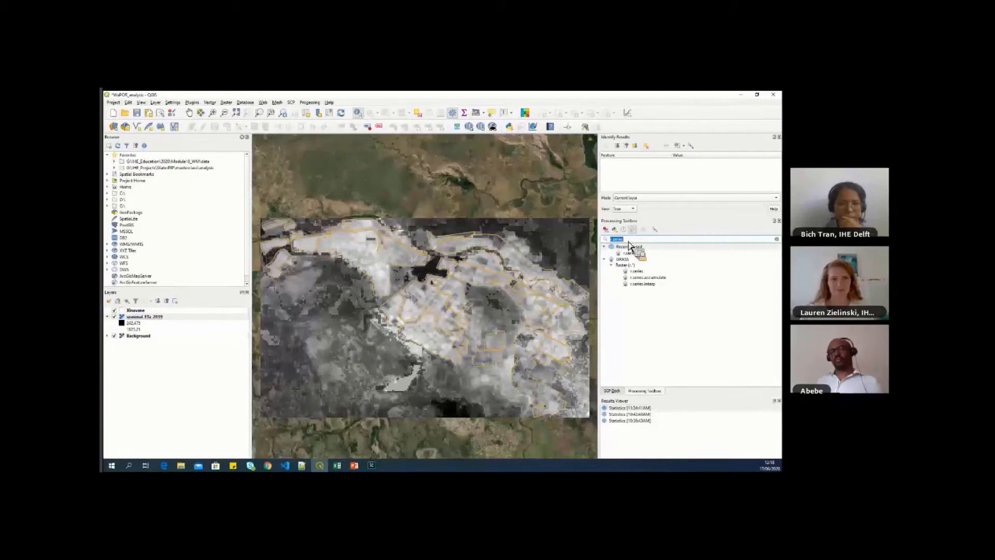
pyautogui.click(136, 310)
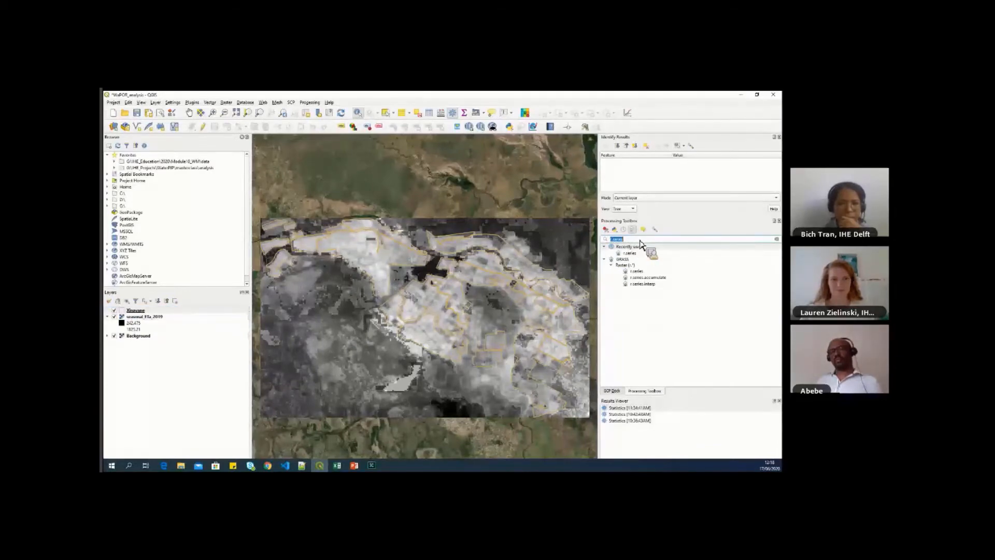
# - Search 'clip' and open the Clip Raster by Mask Layer tool
pyautogui.write('clip')
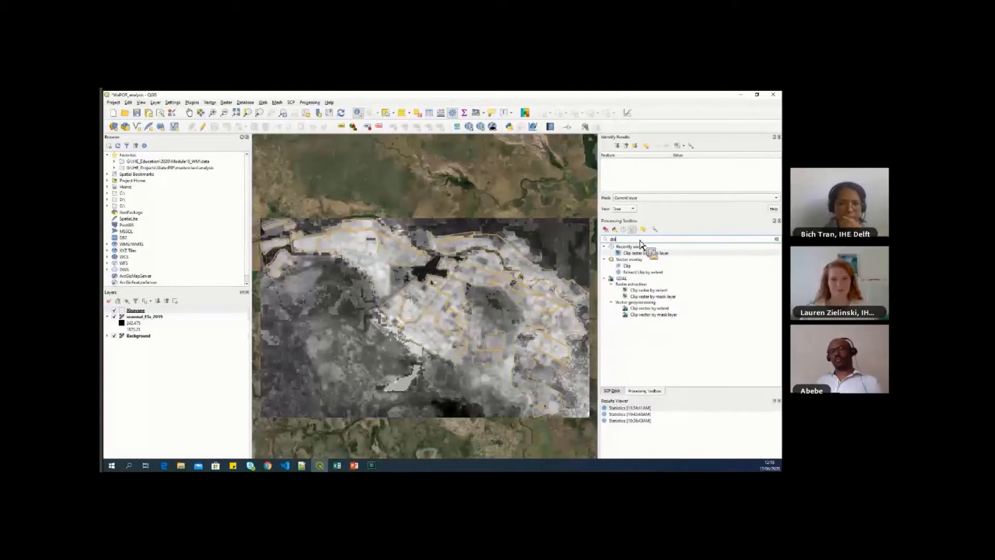
pyautogui.click(642, 308)
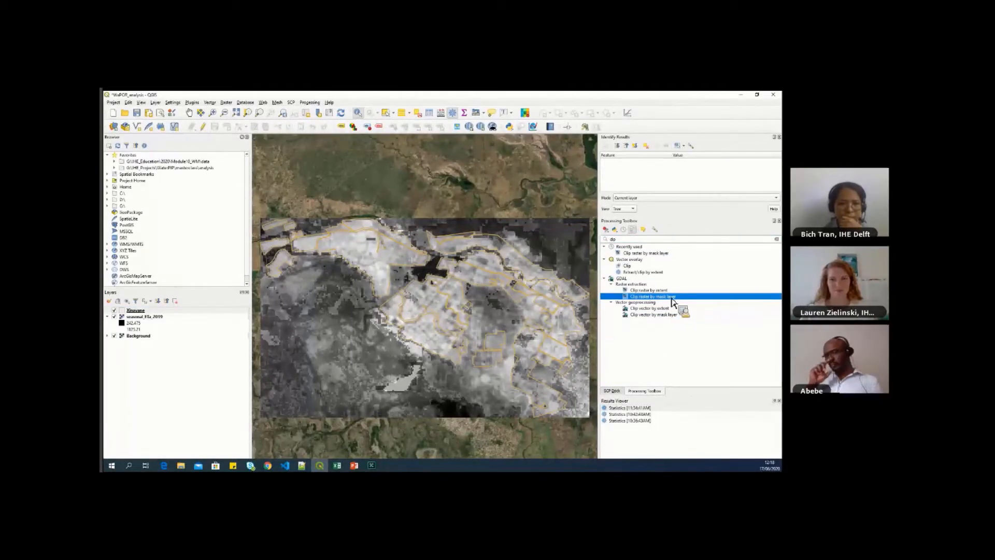
pyautogui.doubleClick(650, 296)
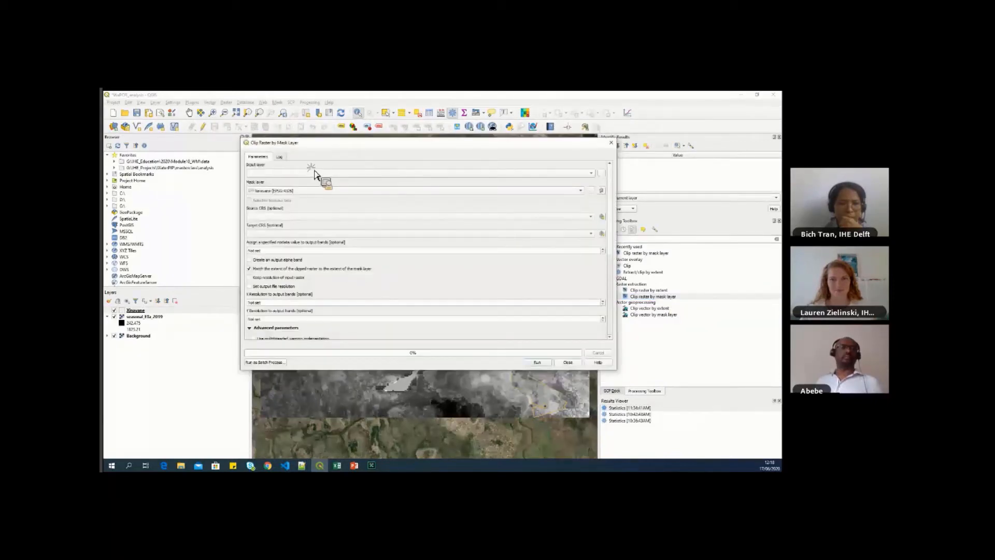
# - Clip seasonal_ETa_2019, saving it as seasonal_ETa_2019_clip in the Output folder
pyautogui.click(417, 173)
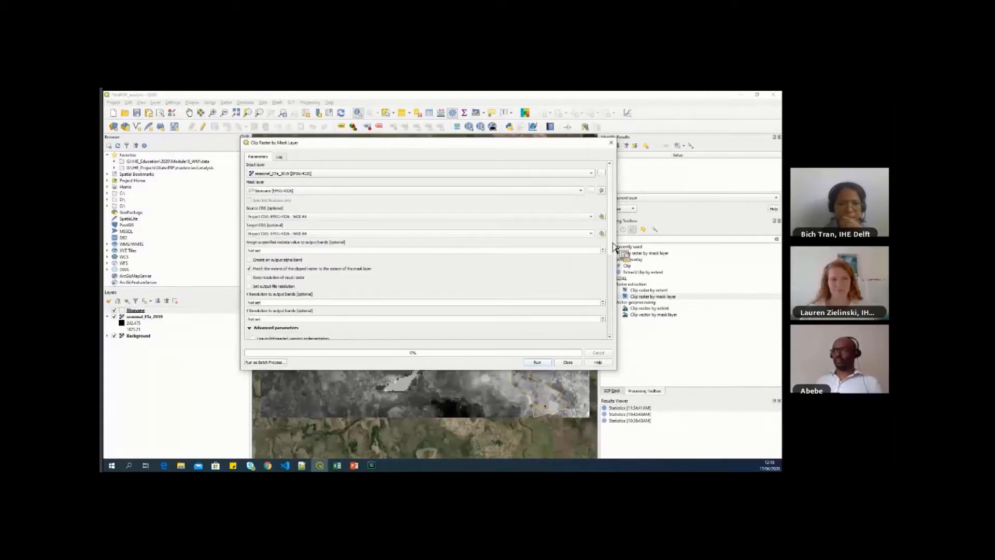
pyautogui.scroll(-3)
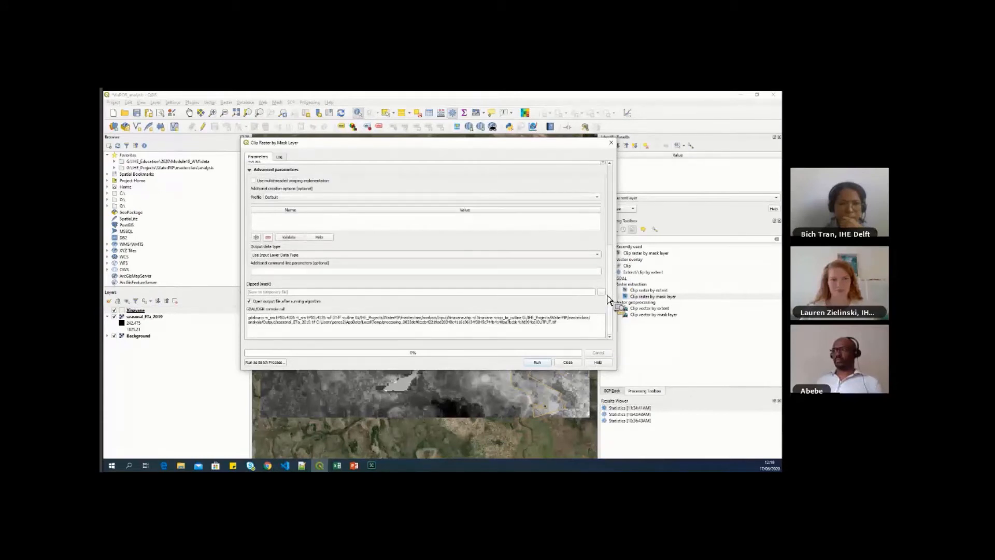
pyautogui.moveTo(360, 211)
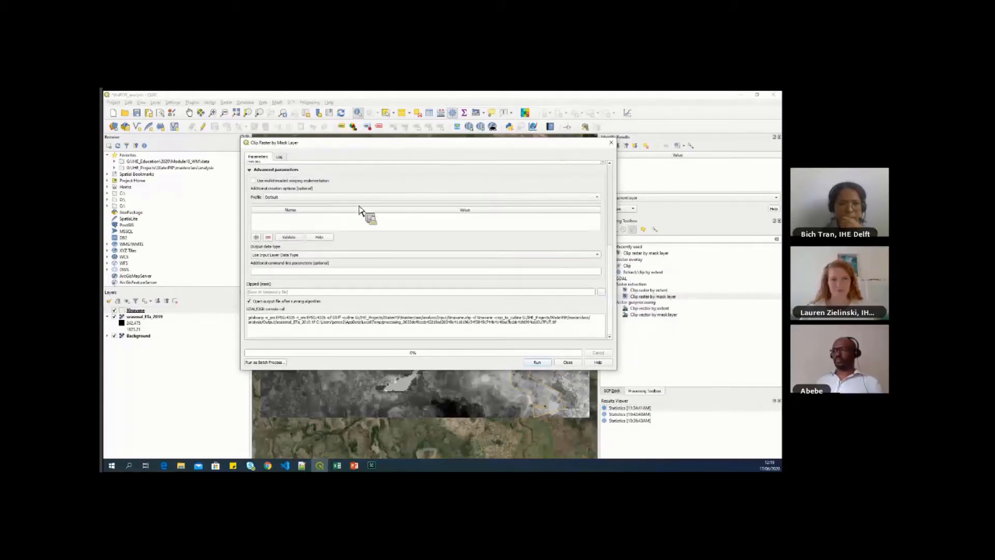
pyautogui.click(603, 290)
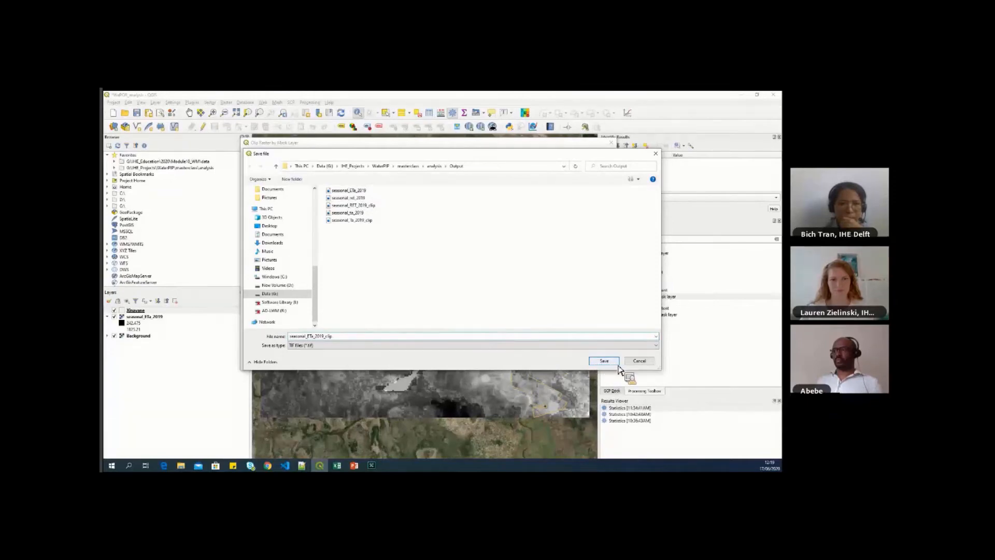
pyautogui.click(604, 361)
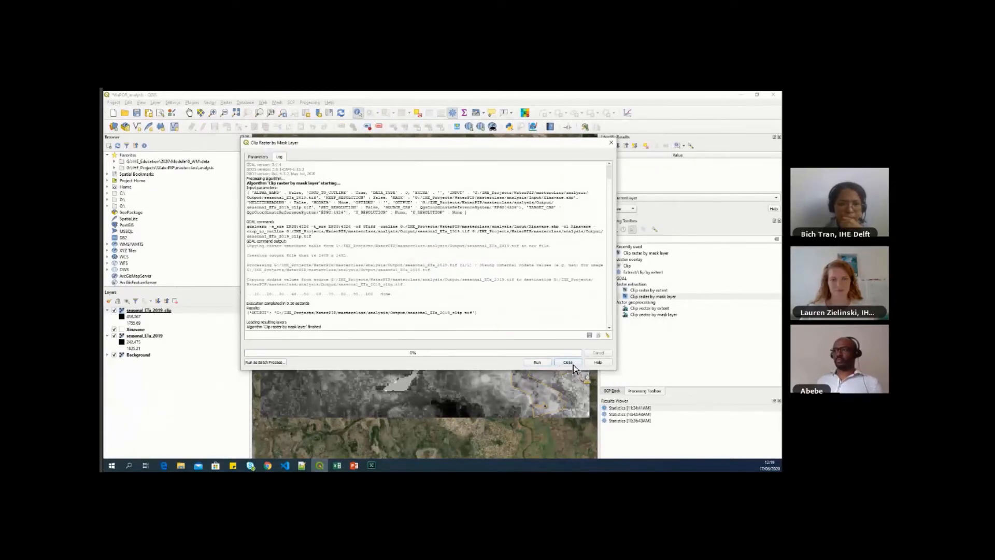
# - Close the clip tool, raise the Xinavane layer, and remove unclipped seasonal_ETa_2019
pyautogui.click(568, 362)
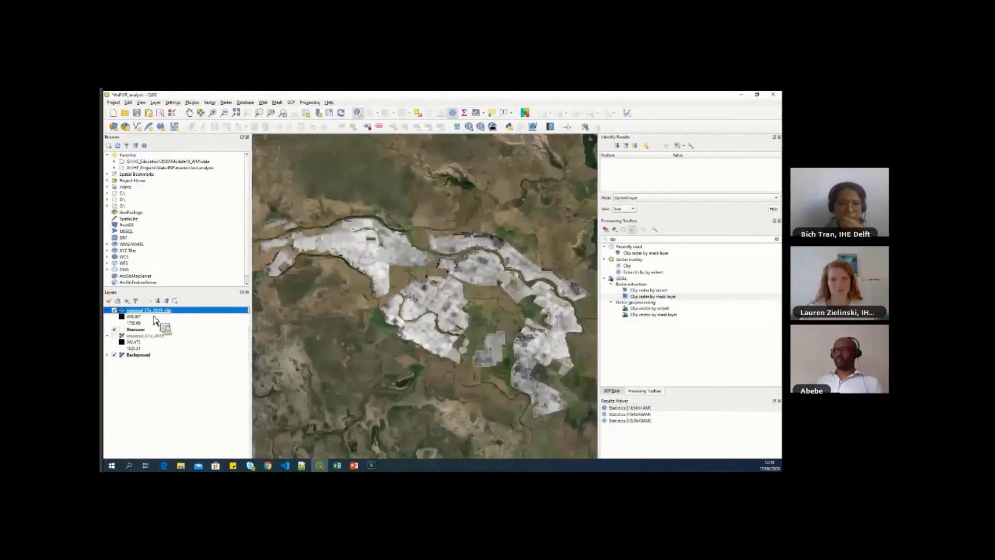
pyautogui.click(134, 329)
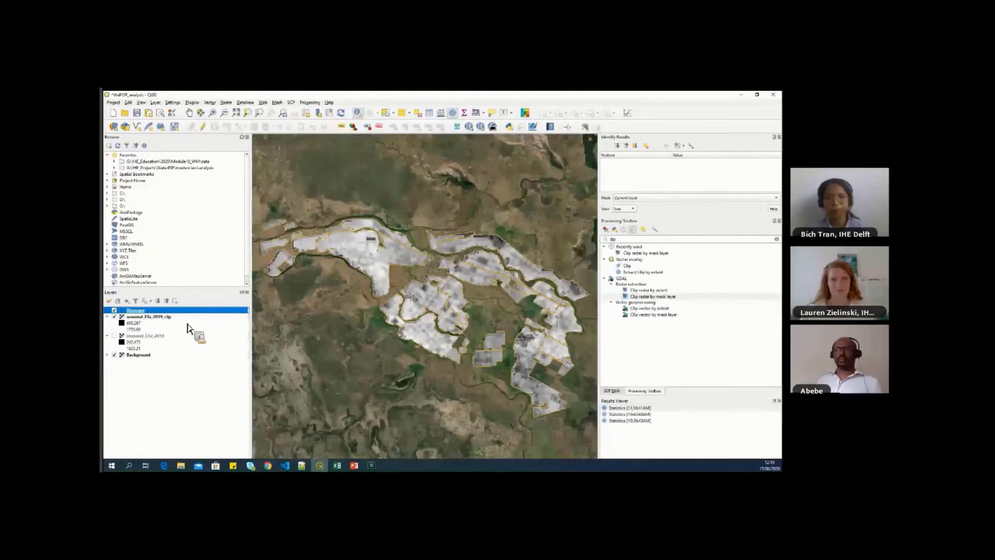
pyautogui.rightClick(148, 335)
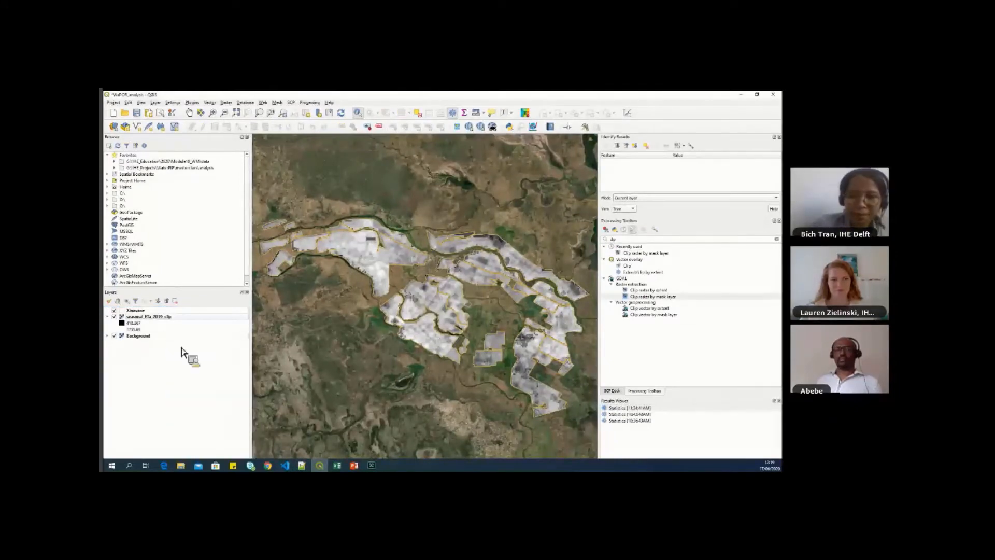
pyautogui.click(149, 316)
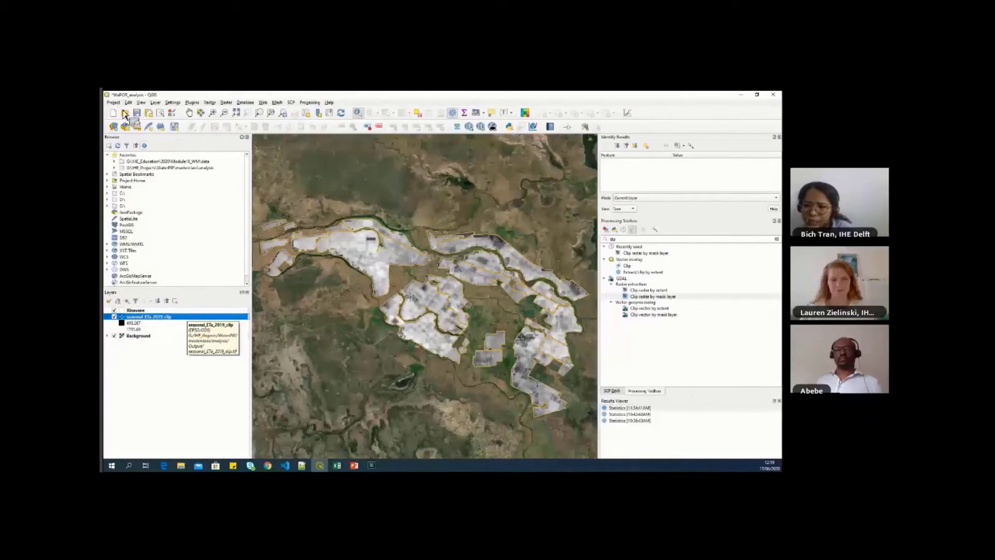
# - Load seasonal_Ta_2019_clip and seasonal_RET_2019_clip from the Output folder as raster layers
pyautogui.click(114, 125)
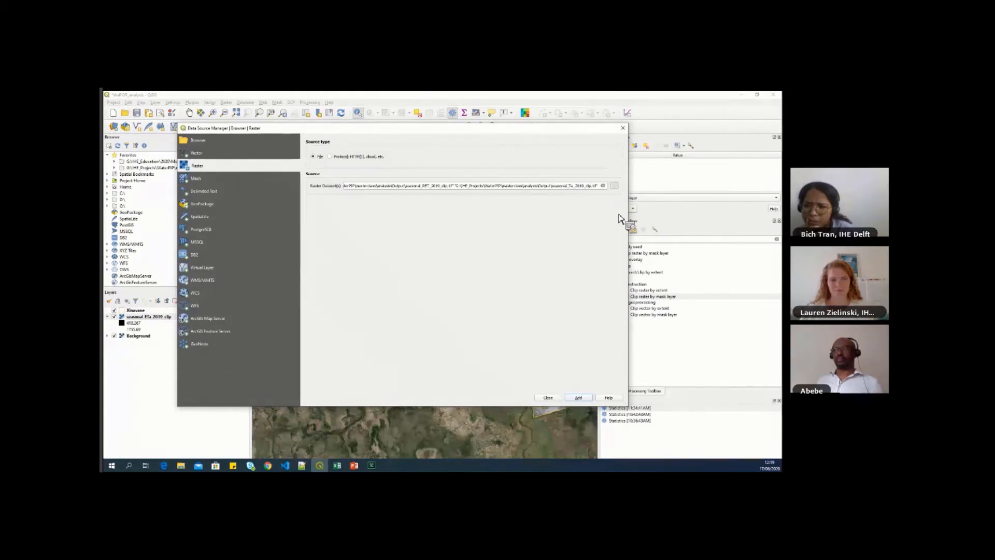
pyautogui.click(614, 185)
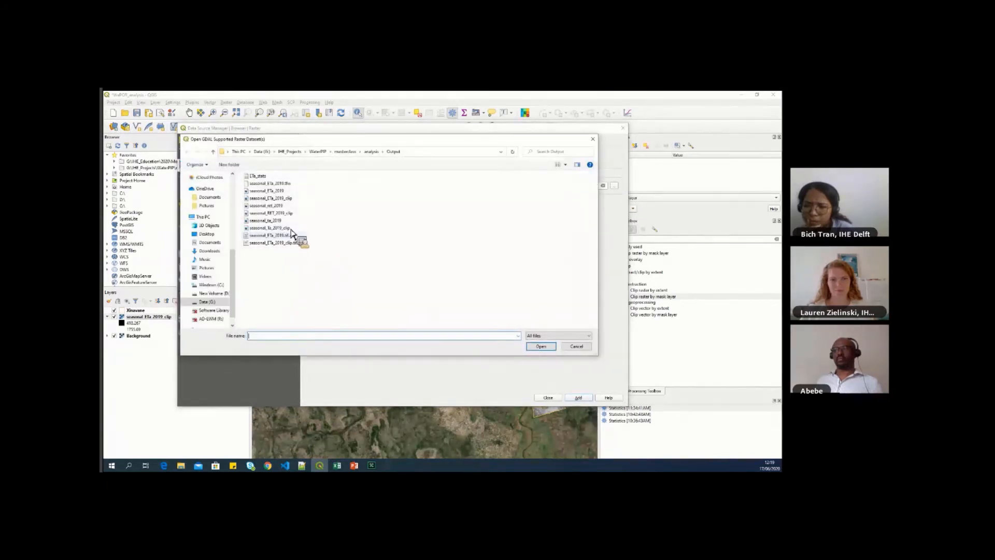
pyautogui.click(264, 228)
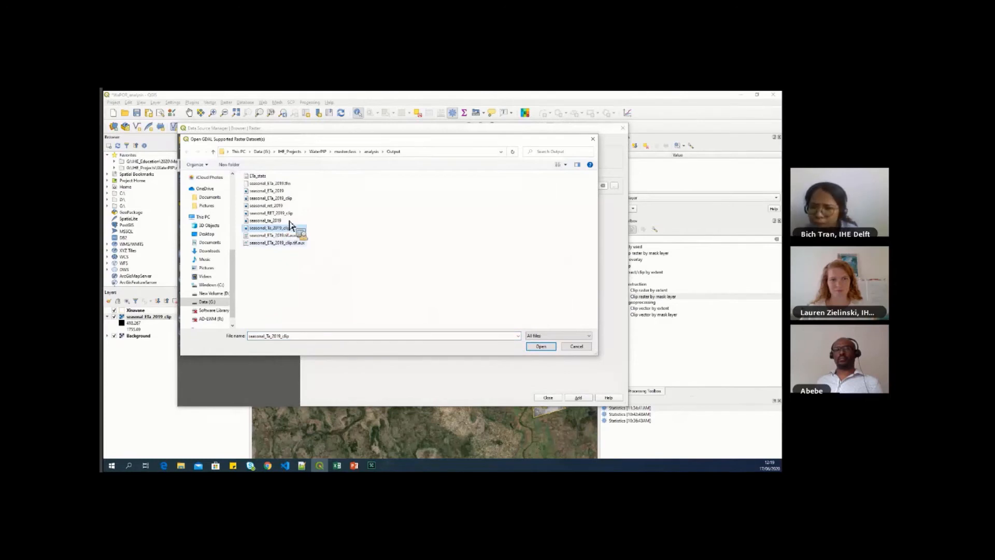
pyautogui.click(269, 213)
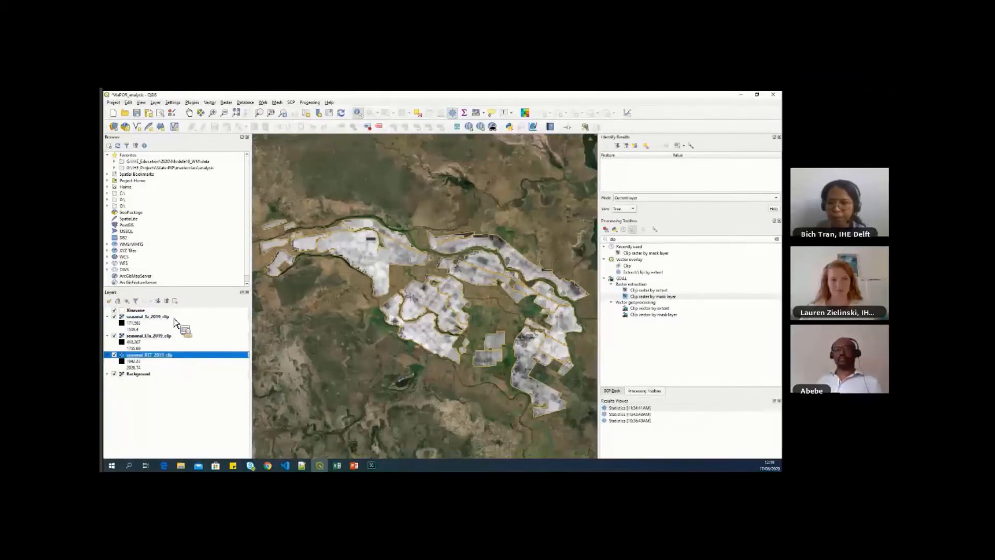
pyautogui.click(147, 317)
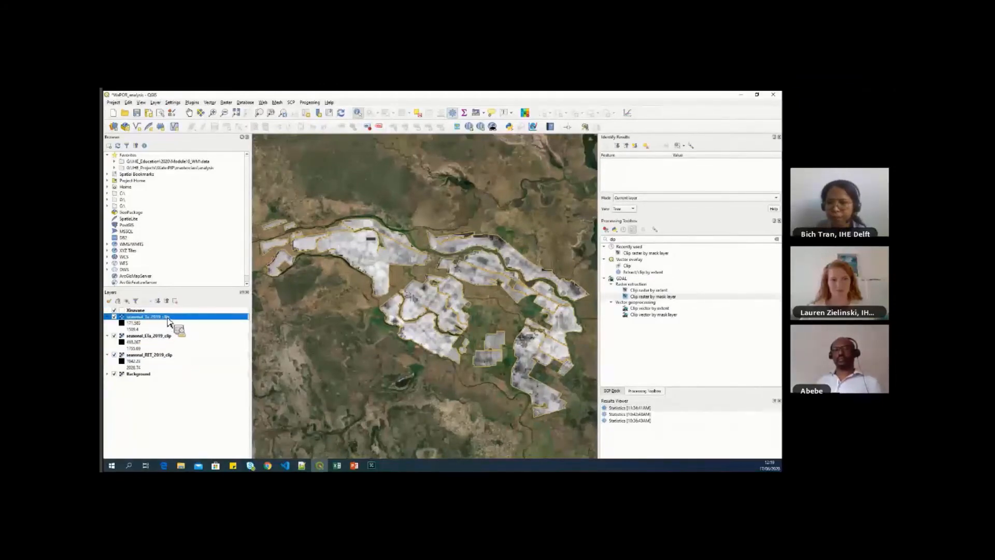
# - Render seasonal_Ta_2019_clip as singleband pseudocolor with the Greens ramp, then show the workflow slide
pyautogui.doubleClick(148, 317)
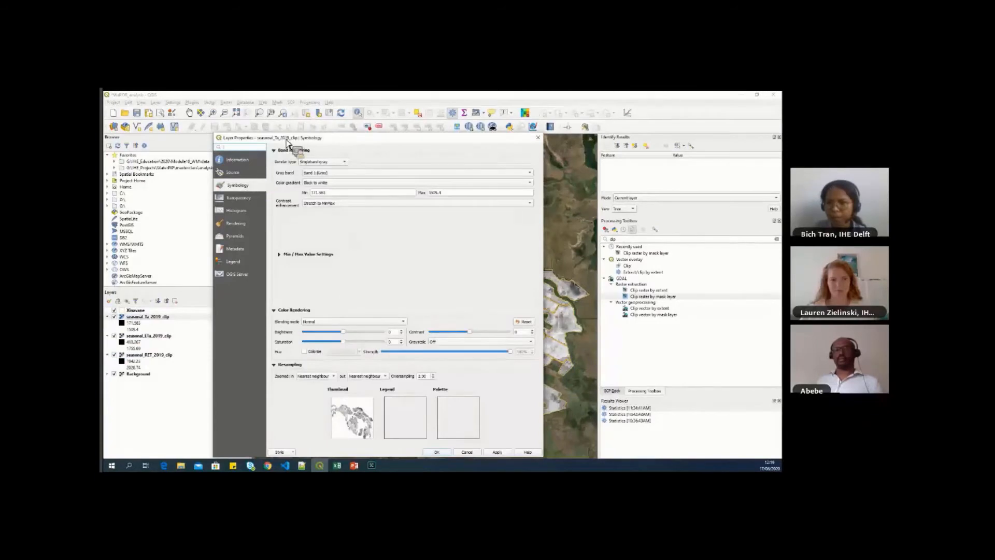
pyautogui.moveTo(419, 220)
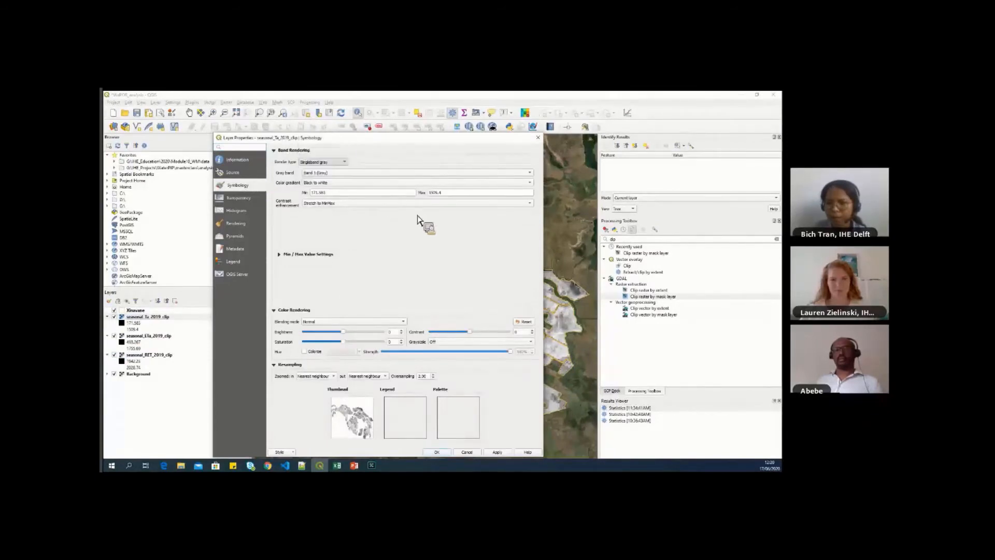
pyautogui.click(323, 162)
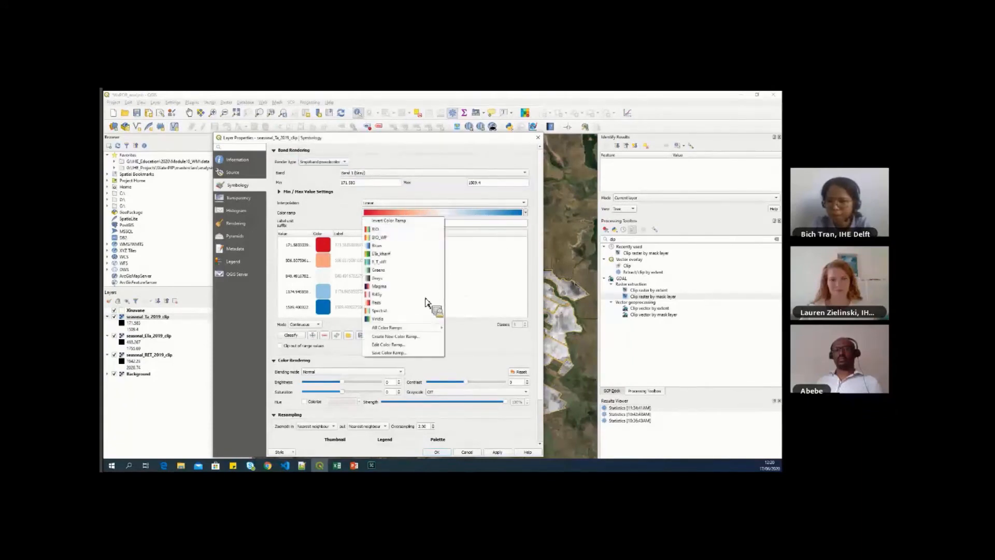
pyautogui.click(387, 327)
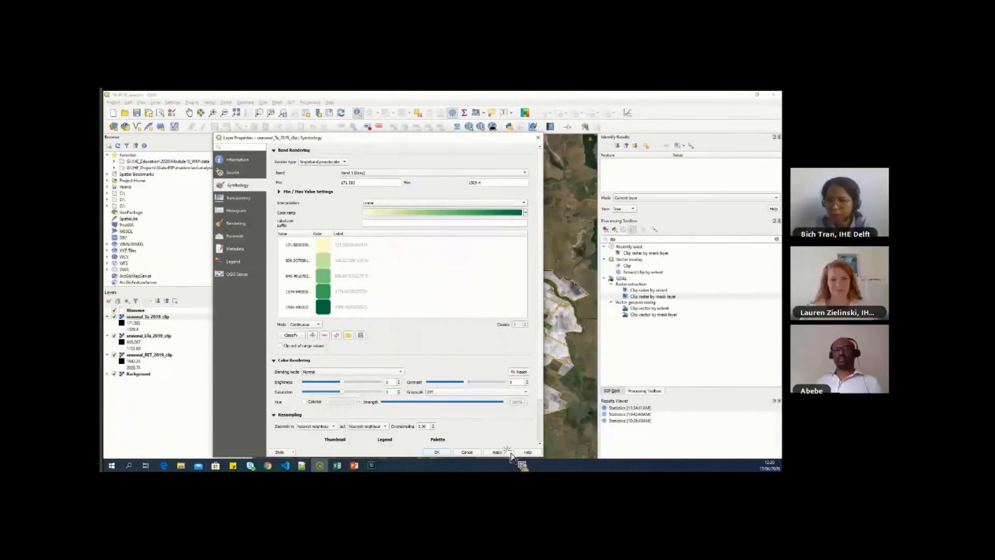
pyautogui.click(497, 452)
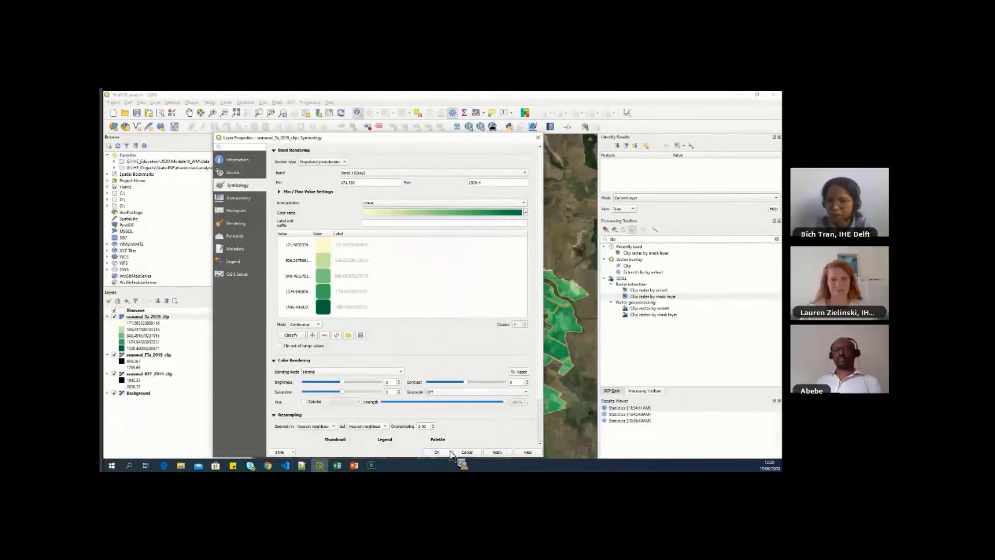
pyautogui.click(437, 452)
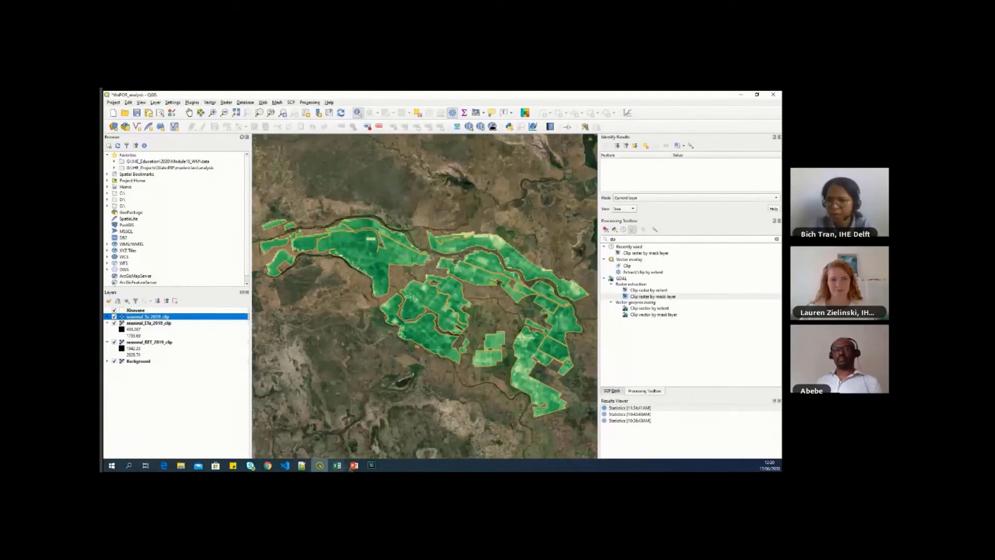
pyautogui.click(353, 465)
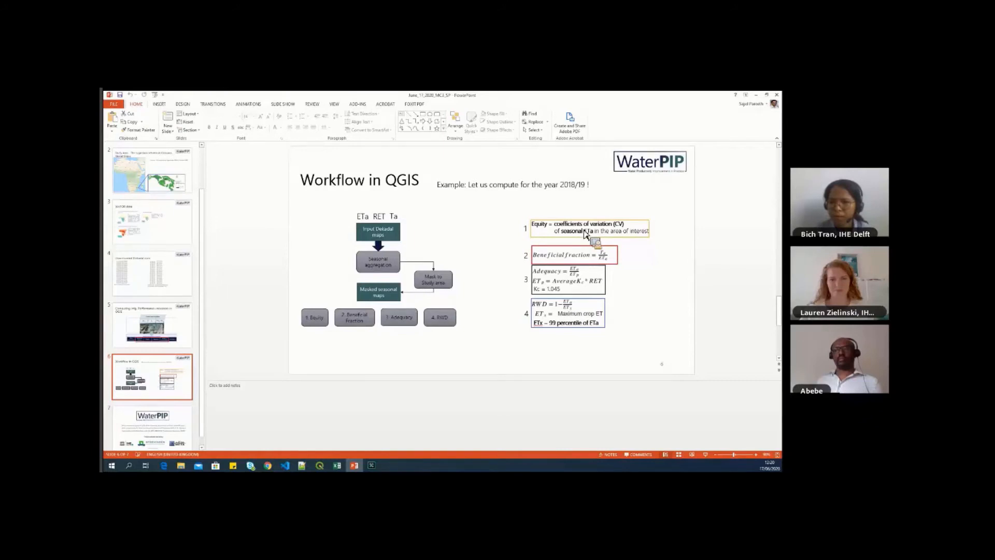
pyautogui.moveTo(680, 165)
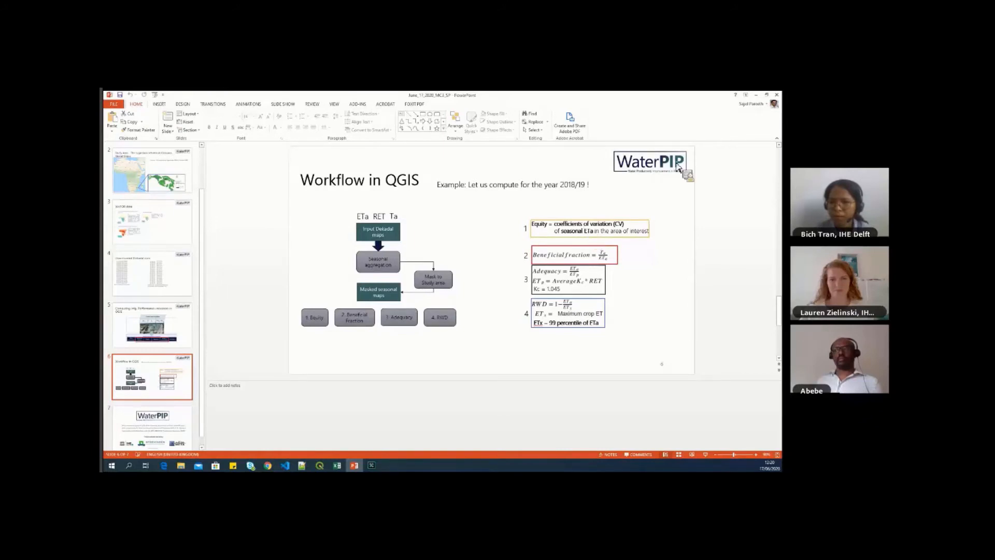
# - Leave the Workflow in QGIS slide and return to the clipped Ta 2019 map in QGIS
pyautogui.click(319, 465)
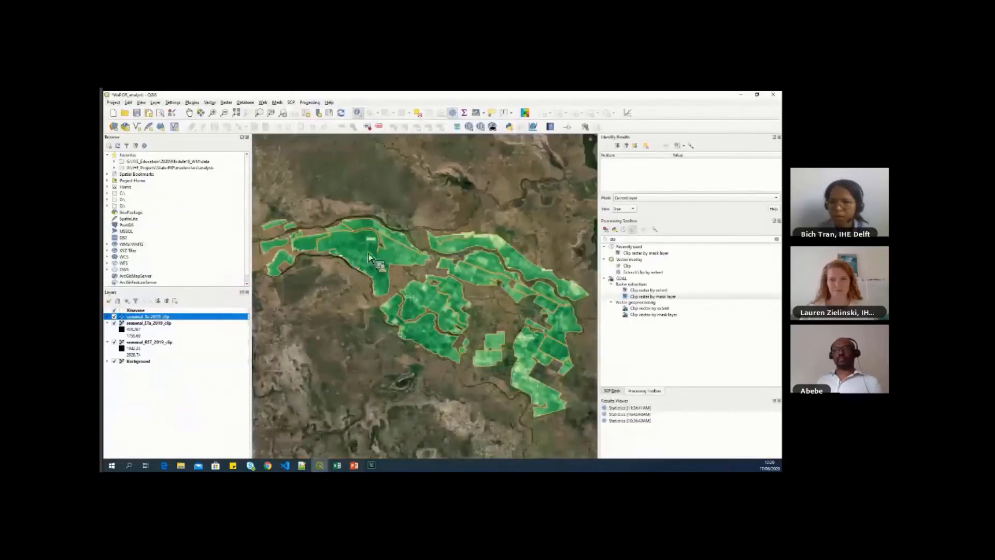
pyautogui.moveTo(430, 320)
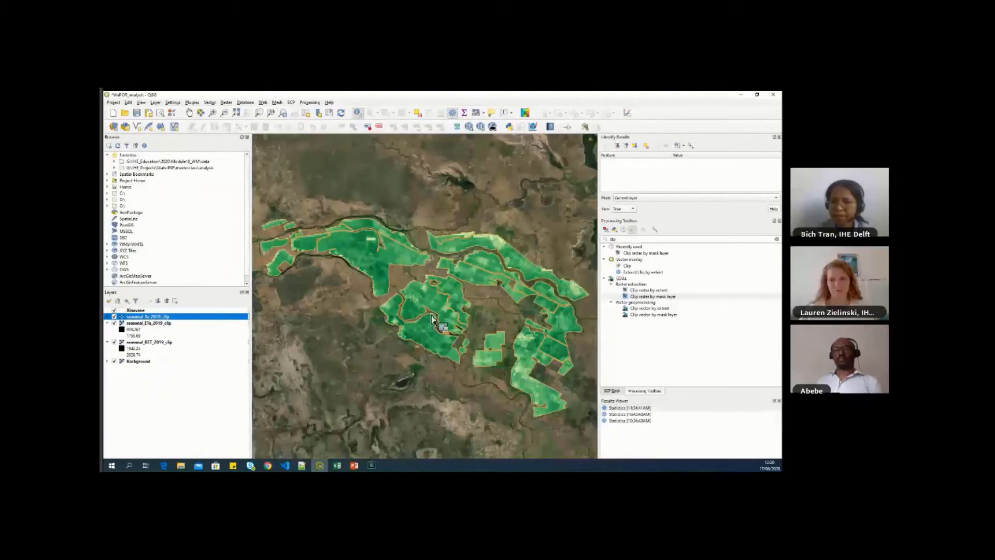
pyautogui.moveTo(420, 321)
pyautogui.write('contour')
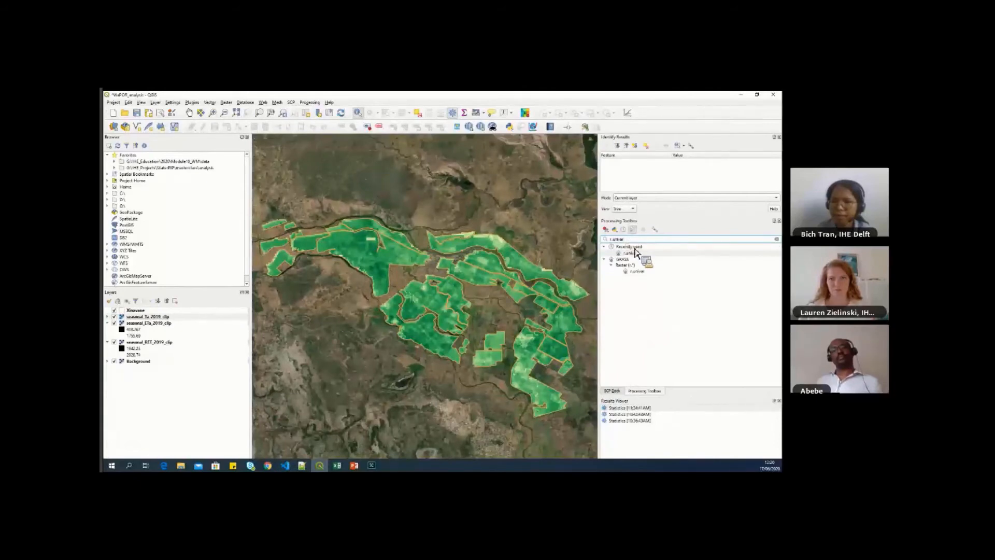
pyautogui.moveTo(633, 273)
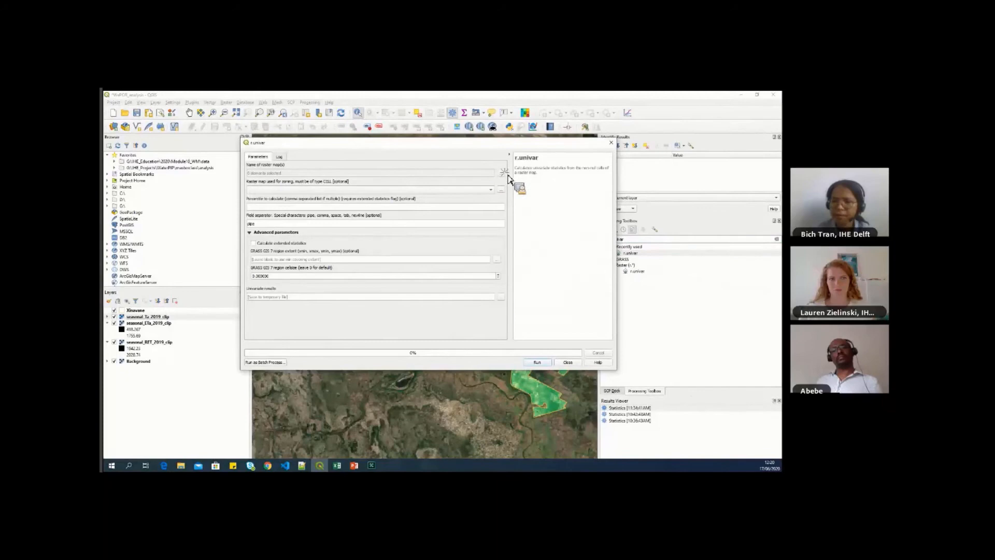
# - Open r.univar's raster input list showing the clipped seasonal layers
pyautogui.click(498, 189)
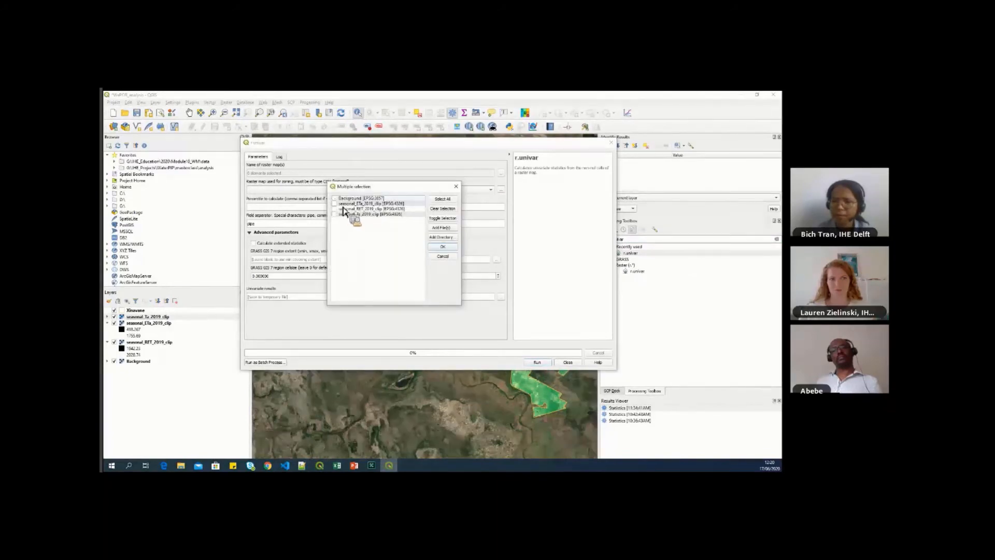
# - Run r.univar on seasonal_ETa_2019_clip and save the results as ETa_stats.txt
pyautogui.click(442, 246)
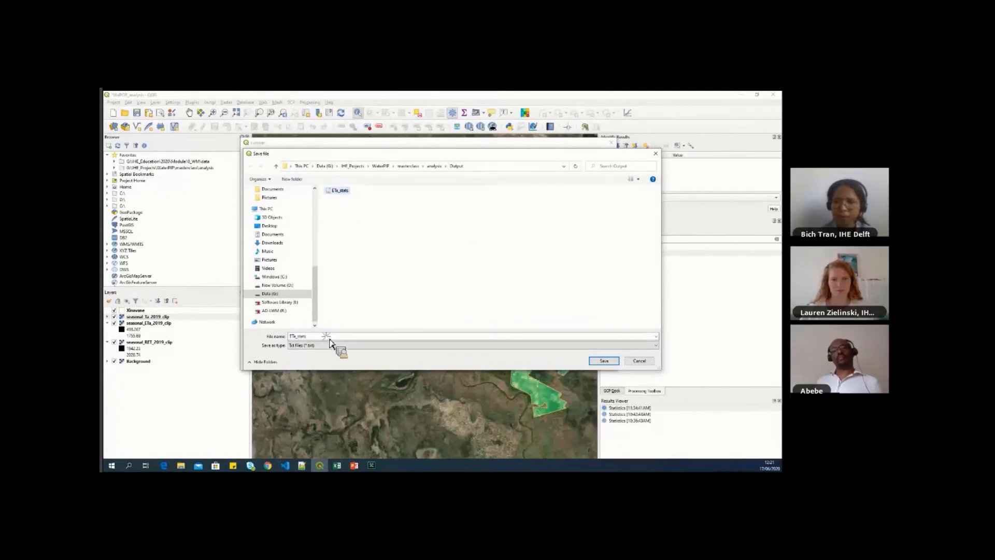
pyautogui.moveTo(353, 316)
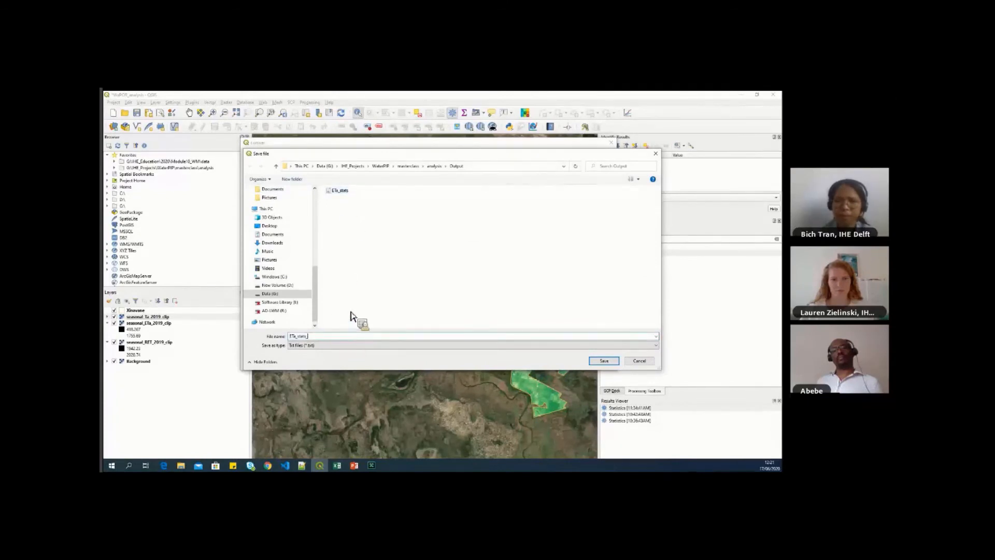
pyautogui.click(604, 361)
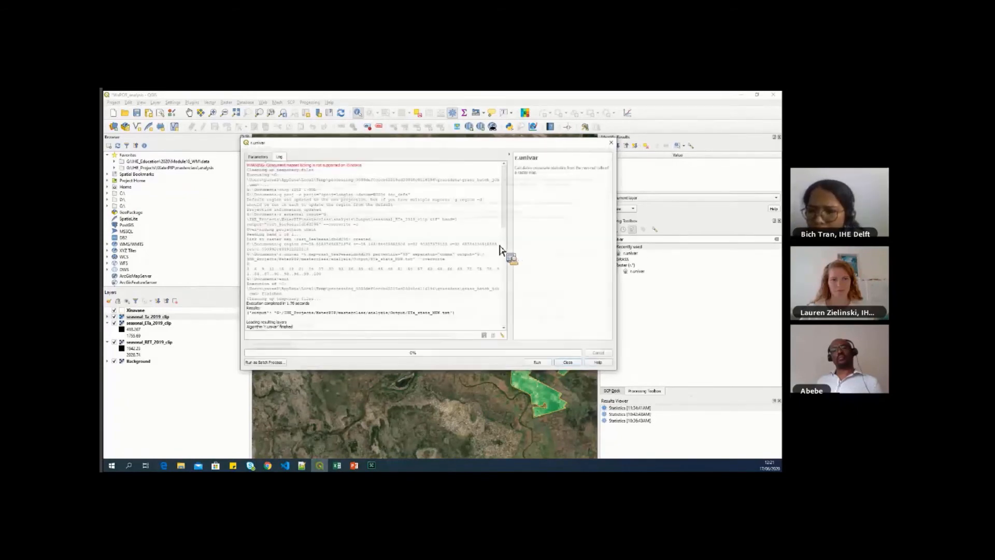
pyautogui.click(568, 362)
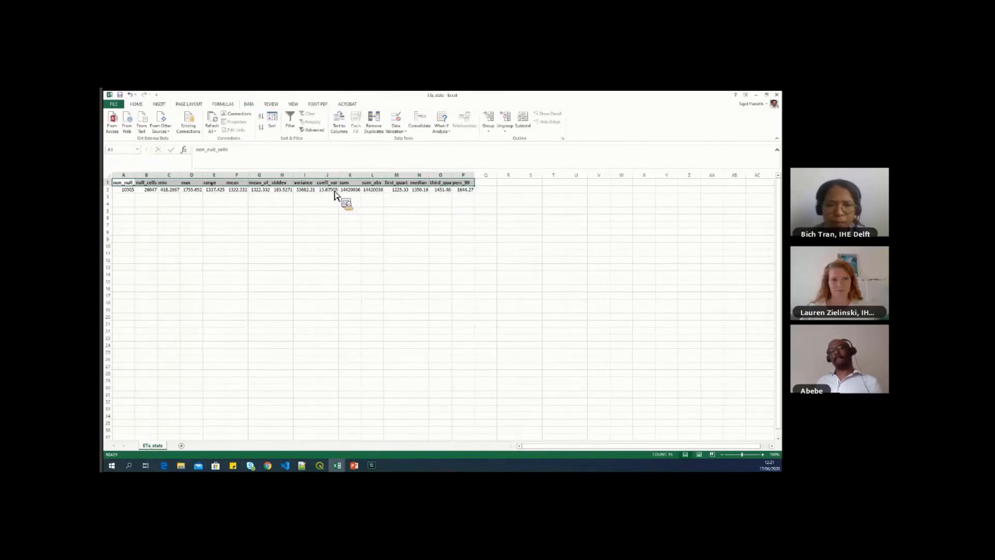
# - Check the ETa coefficient of variation and 90th percentile, then return to the workflow slide
pyautogui.click(329, 189)
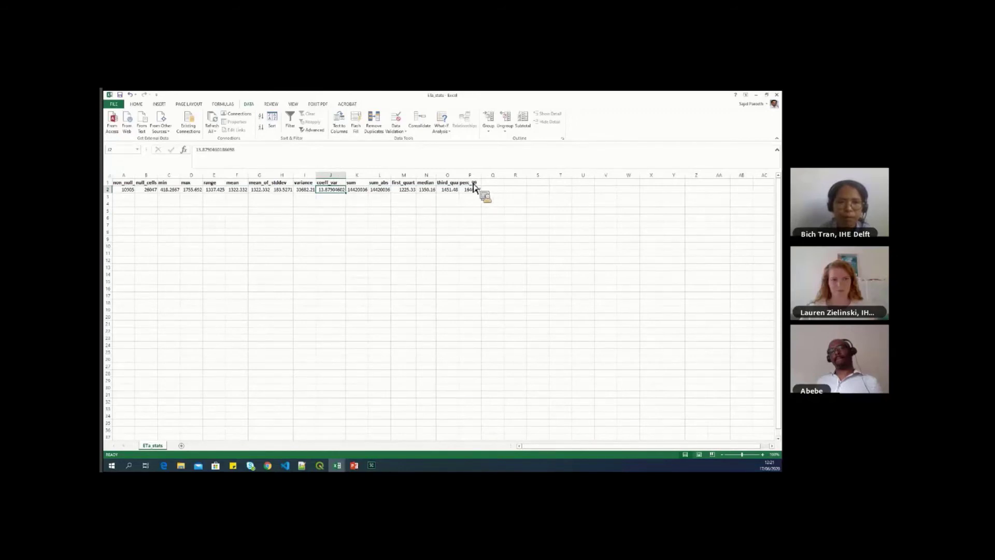
pyautogui.click(470, 182)
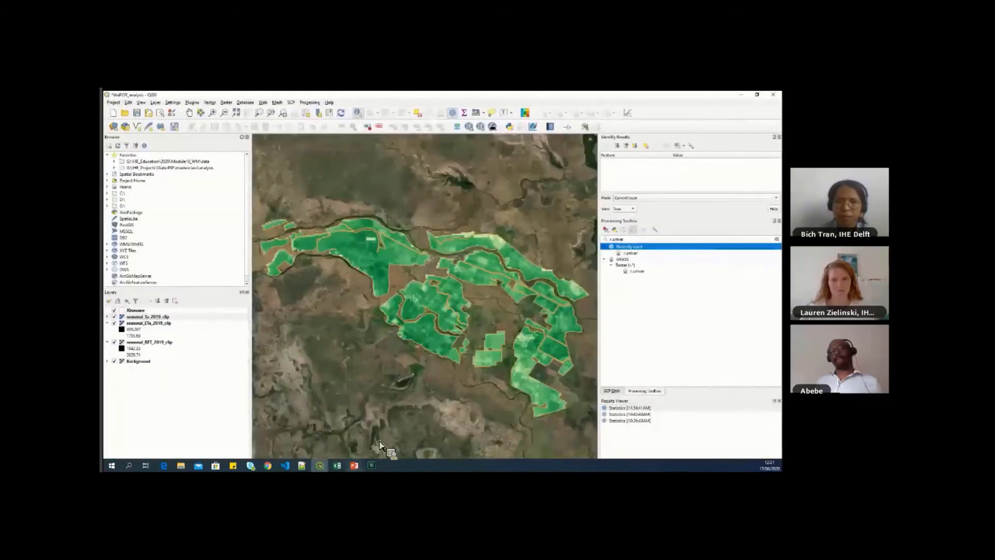
pyautogui.click(354, 465)
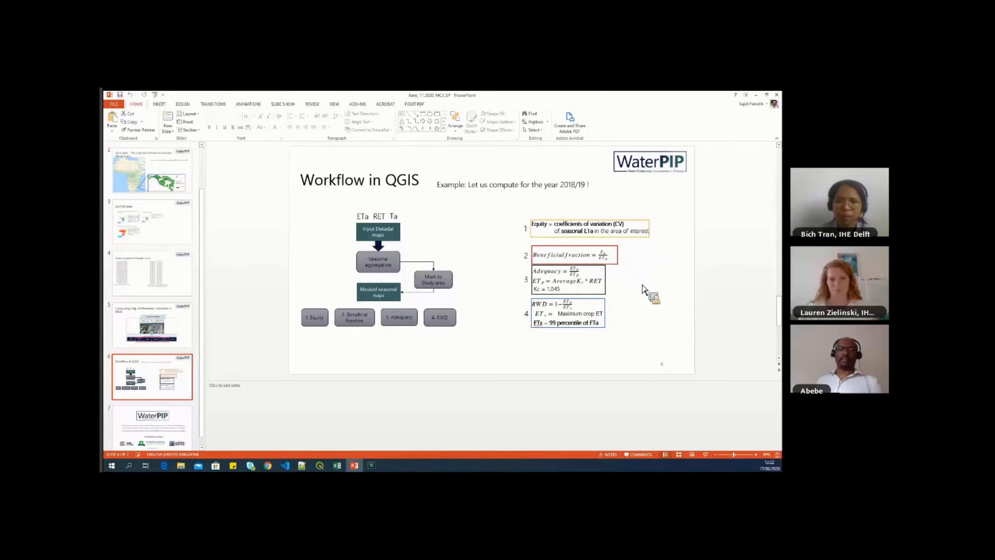
pyautogui.moveTo(325, 109)
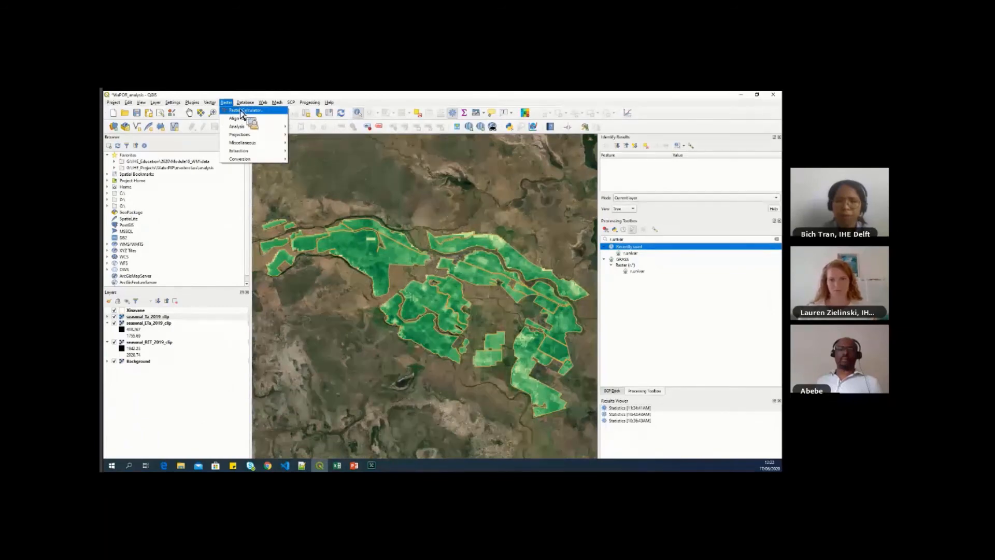
# - Calculate bf_2019_clip as seasonal_Ta@1 / seasonal_ETa@1 in the Raster Calculator
pyautogui.click(248, 110)
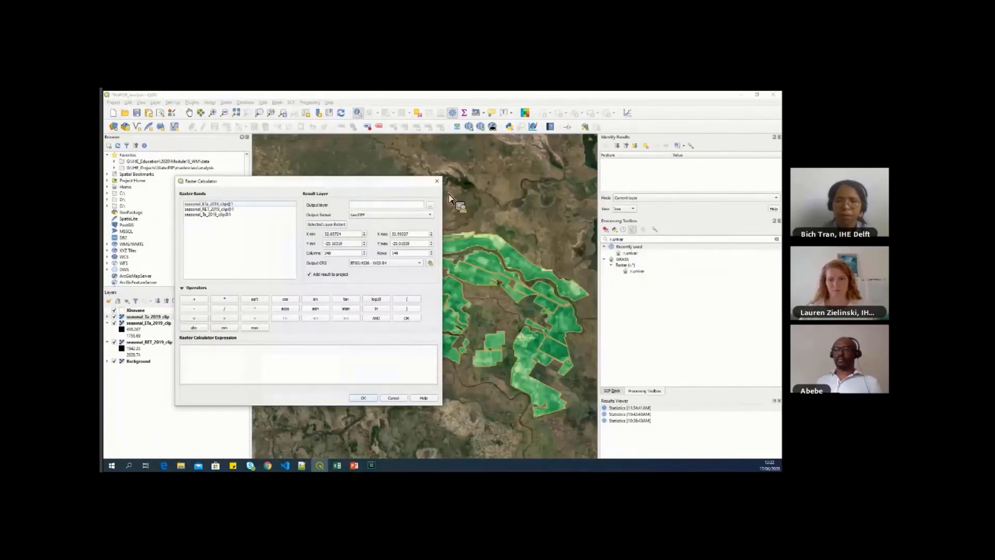
pyautogui.click(429, 204)
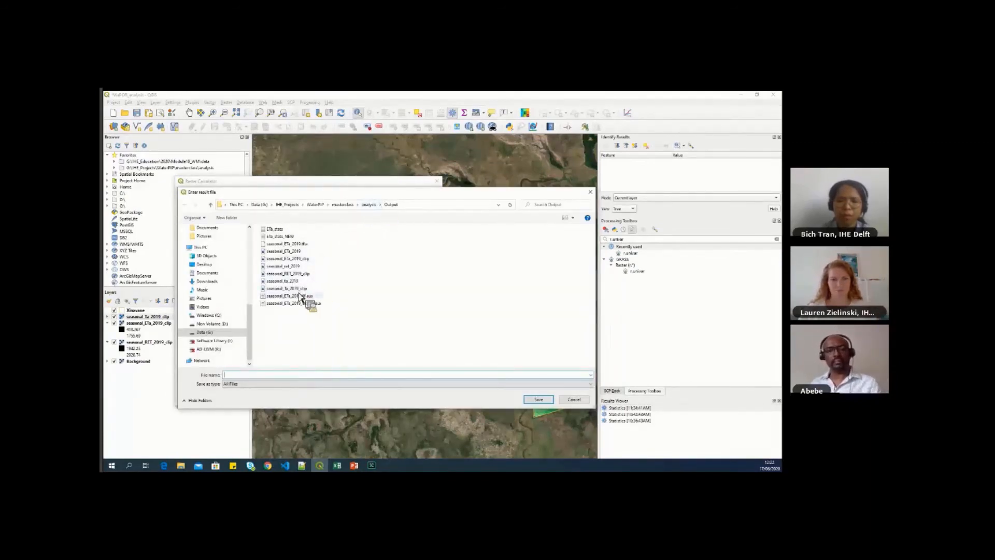
pyautogui.click(284, 289)
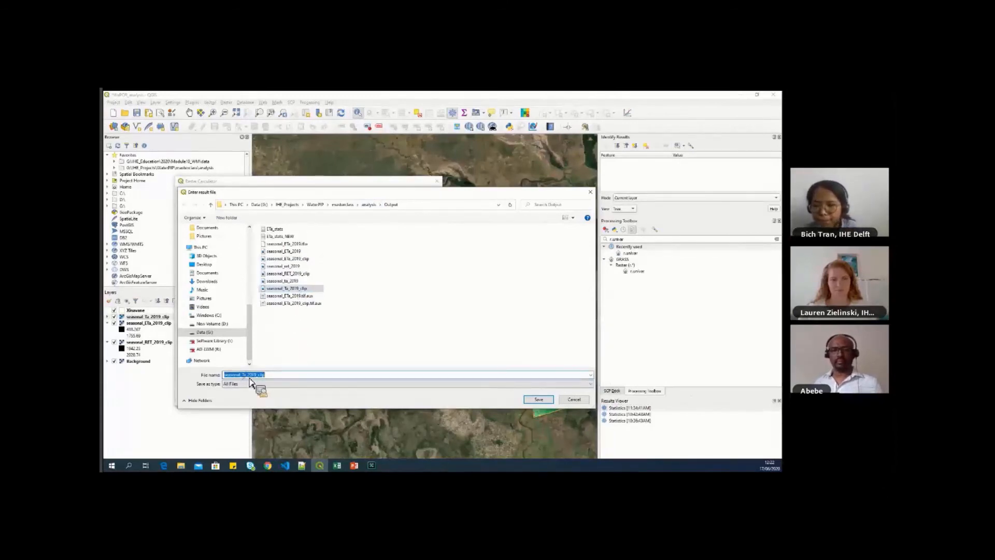
pyautogui.write('tA_2019_clip')
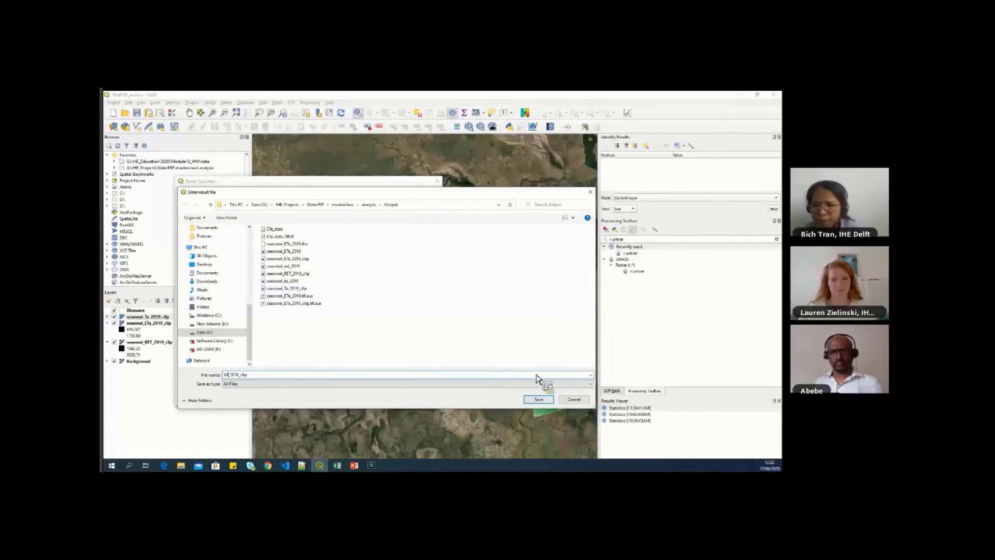
pyautogui.click(539, 400)
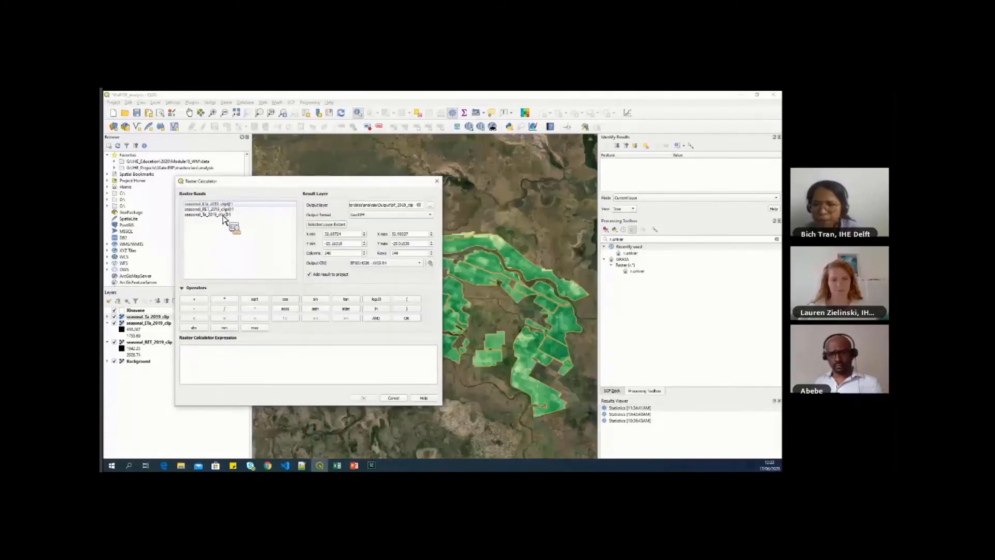
pyautogui.doubleClick(208, 216)
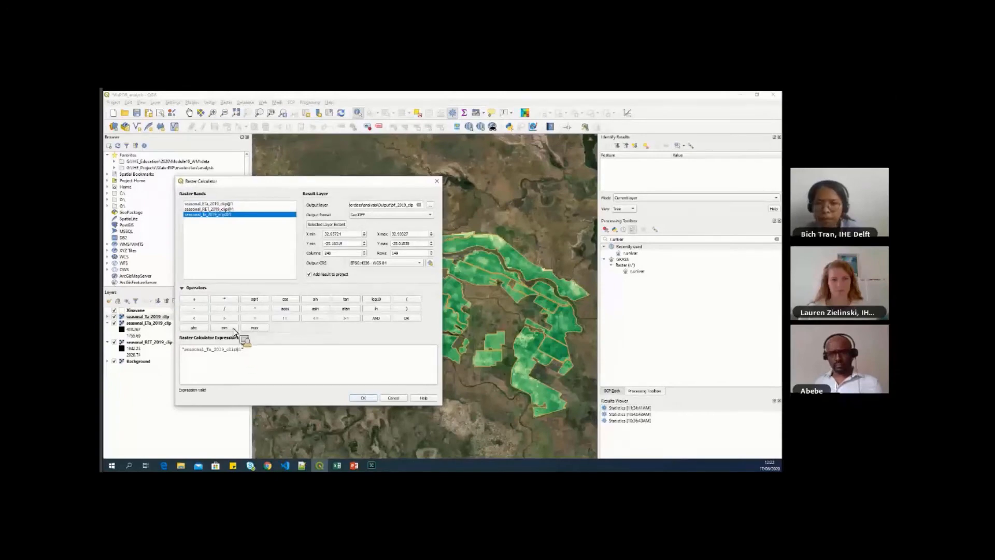
pyautogui.click(224, 308)
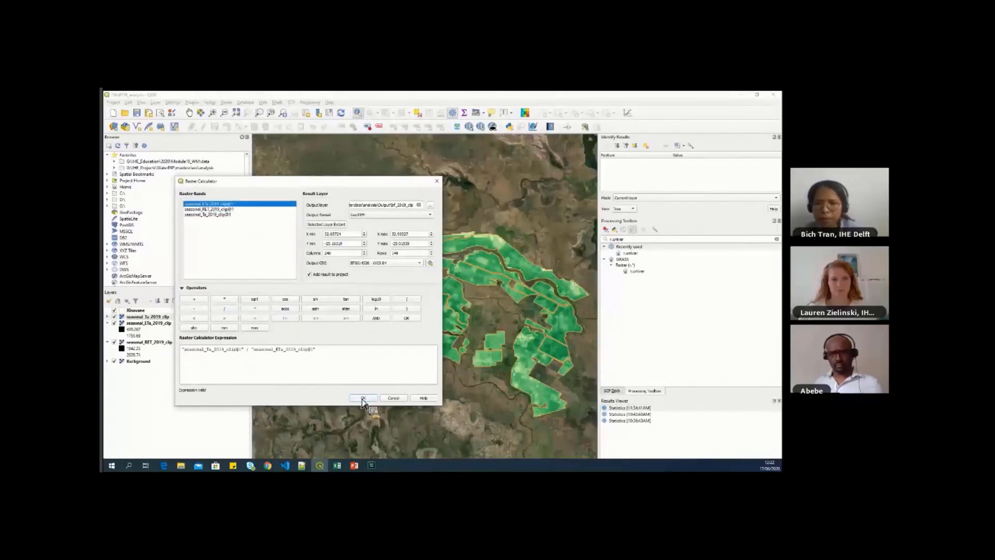
pyautogui.click(363, 397)
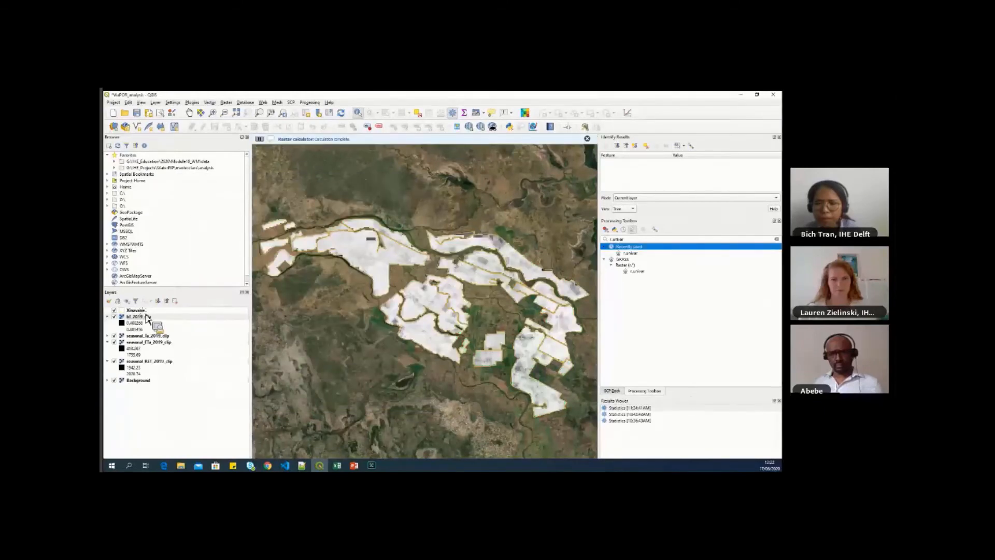
# - Style bf_2019_clip as Singleband pseudocolor with a red-to-blue colour ramp
pyautogui.click(135, 316)
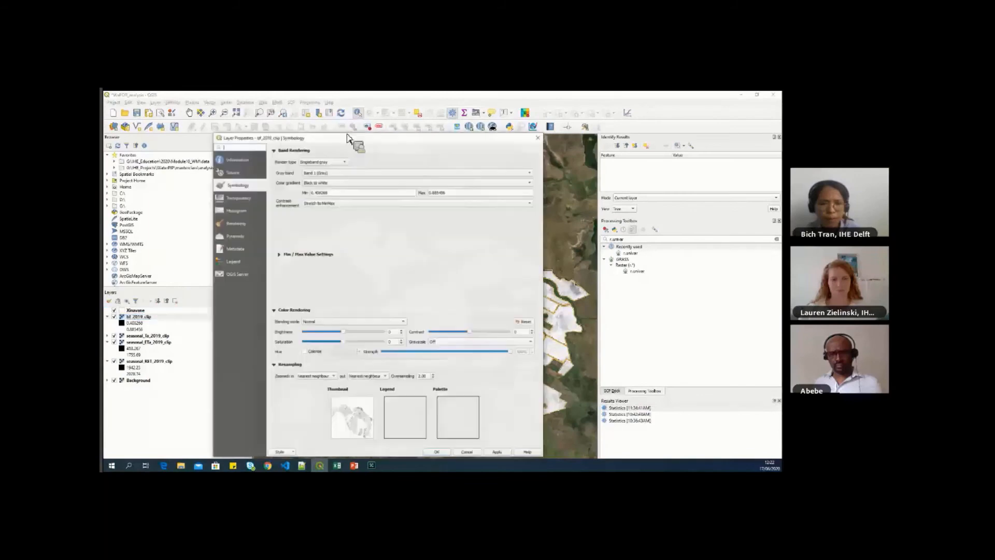
pyautogui.click(322, 162)
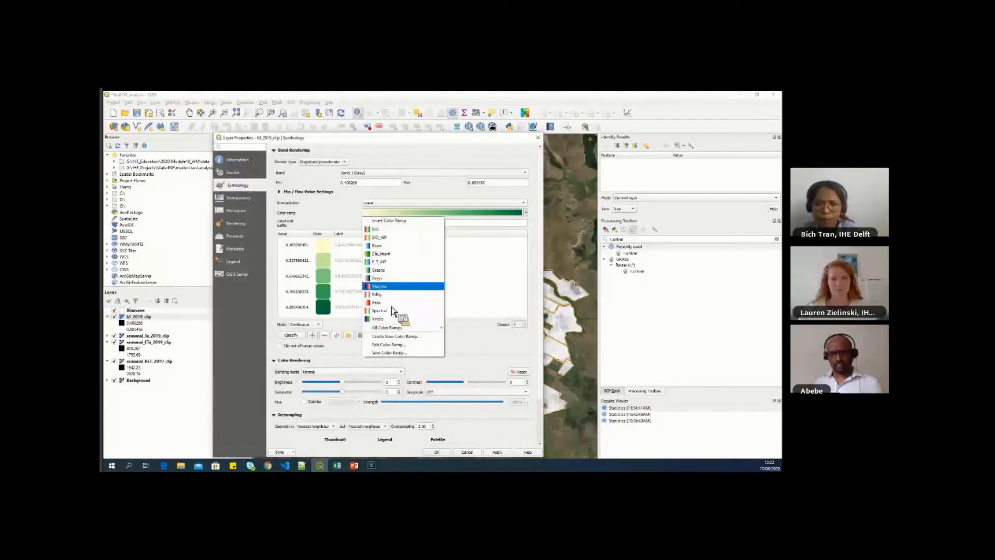
pyautogui.click(377, 310)
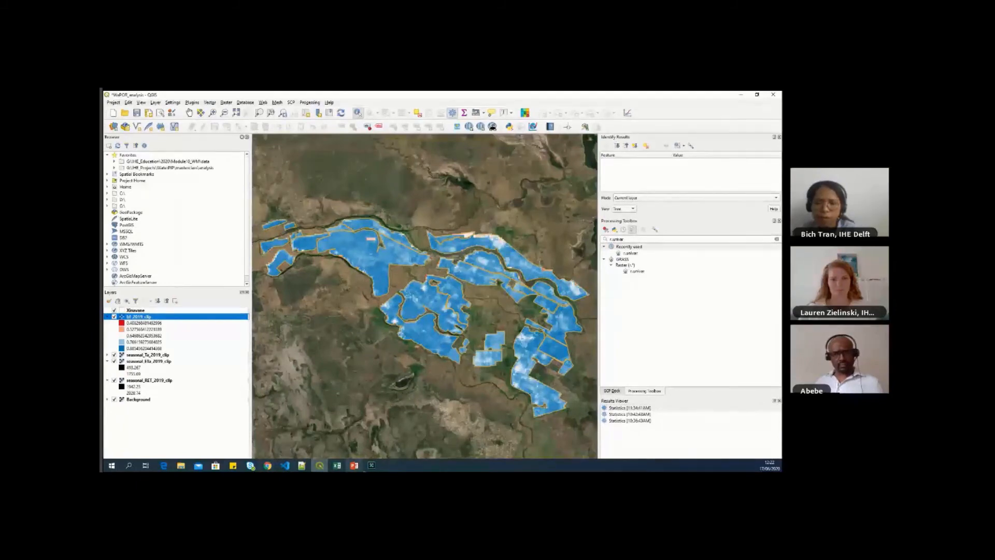
pyautogui.click(353, 466)
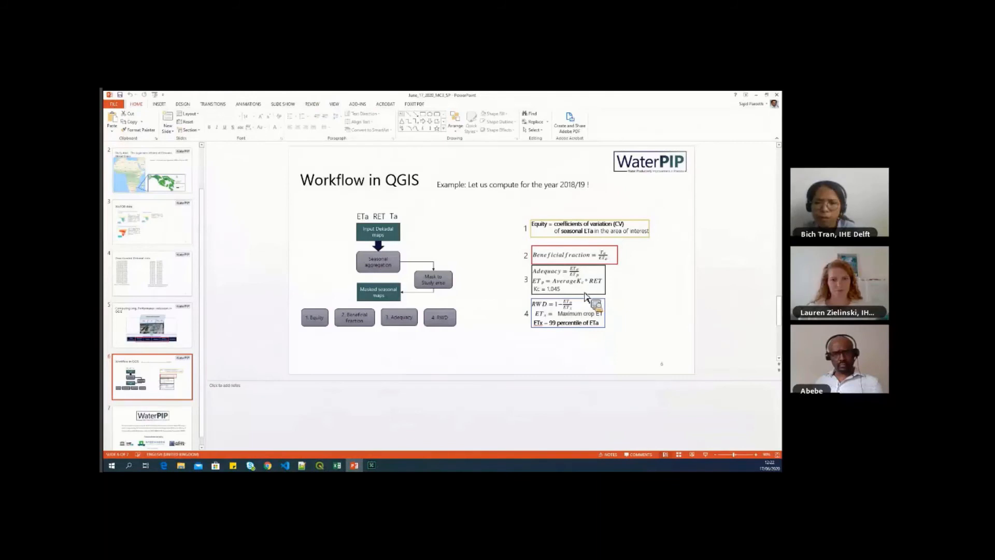
pyautogui.moveTo(582, 294)
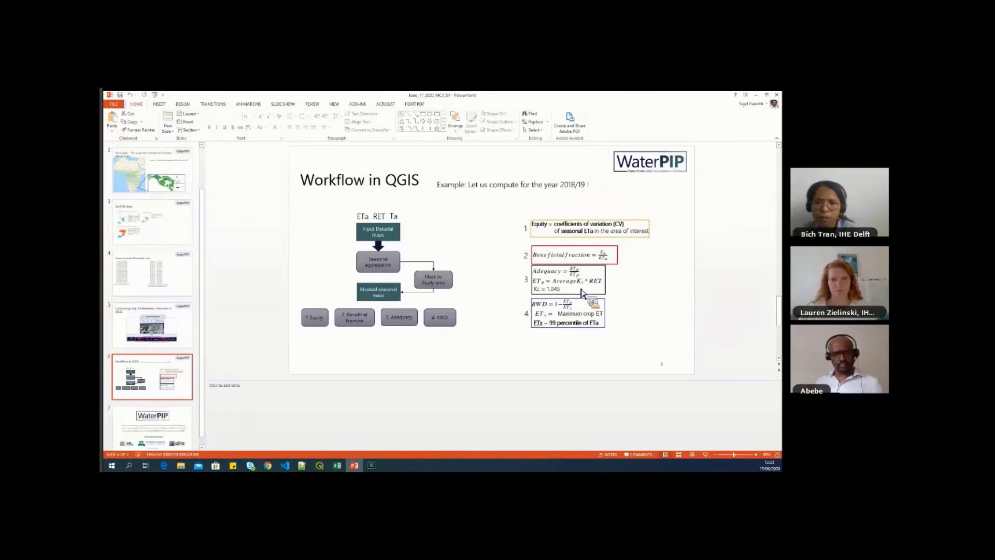
pyautogui.moveTo(578, 278)
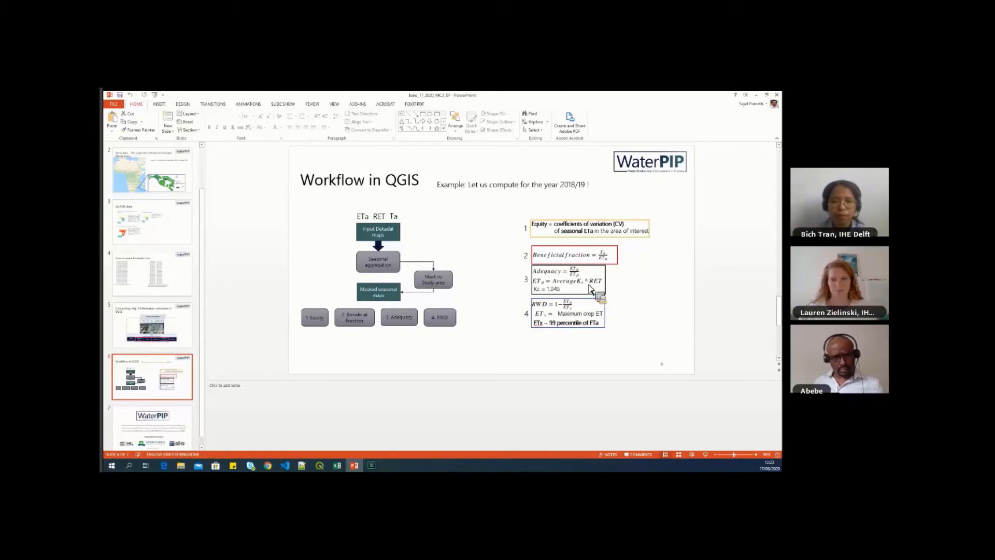
pyautogui.moveTo(602, 287)
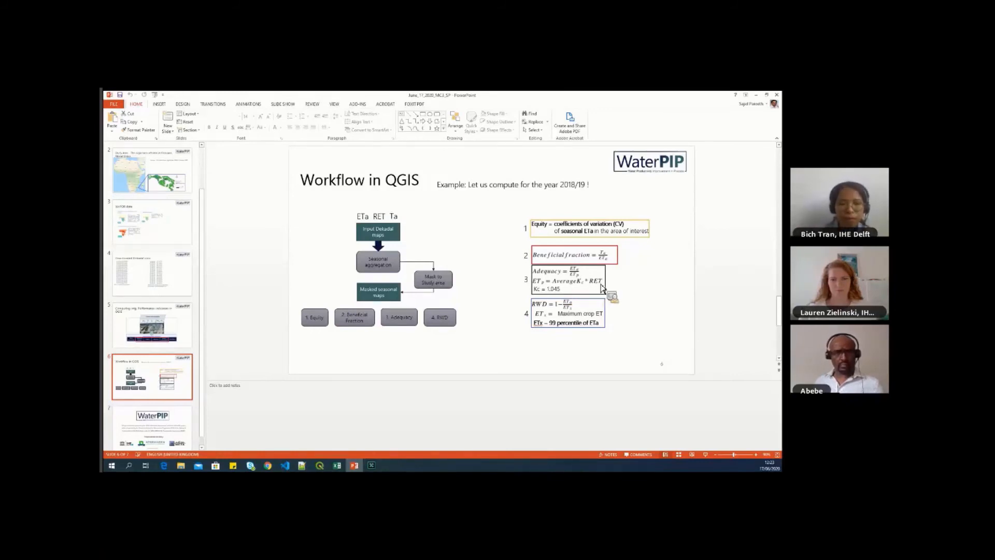
pyautogui.moveTo(570, 295)
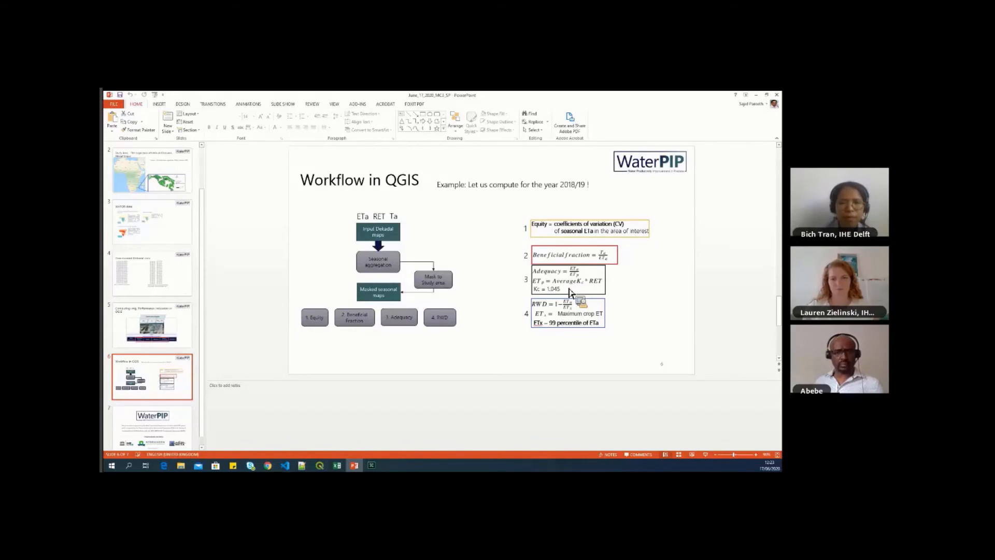
pyautogui.moveTo(551, 302)
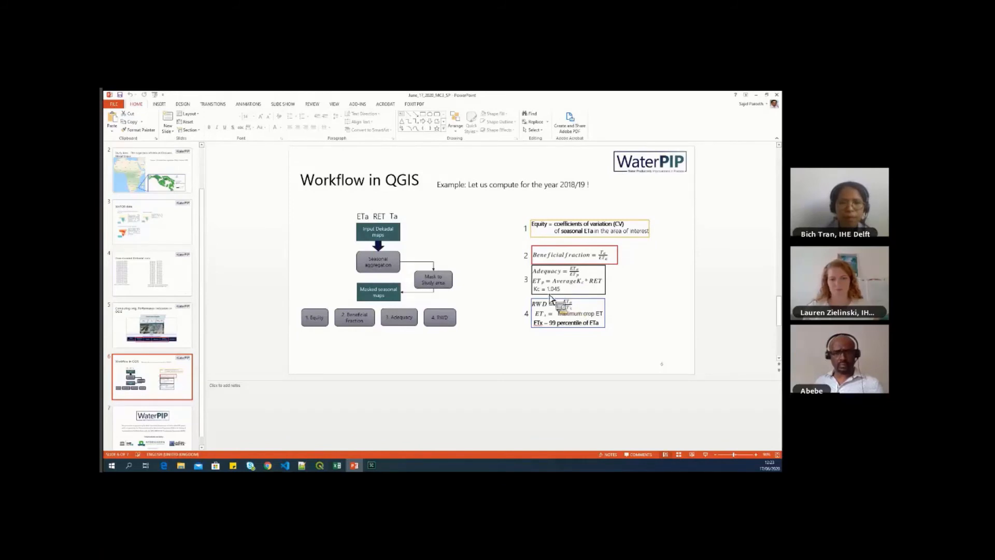
pyautogui.moveTo(556, 296)
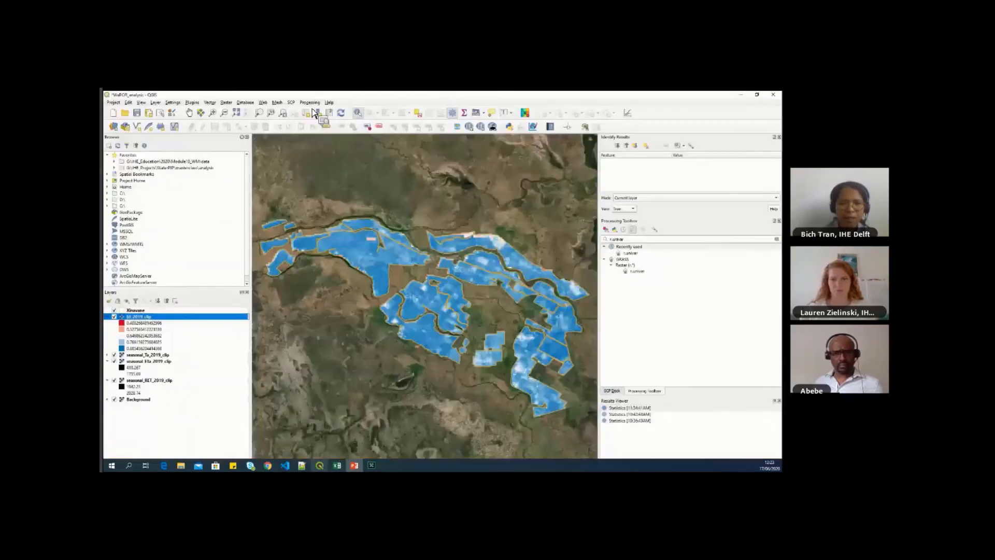
# - Calculate seasonal_ETp_2019_clip as seasonal_RET_2019_clip@1 * 1.045 in the Raster Calculator
pyautogui.click(225, 103)
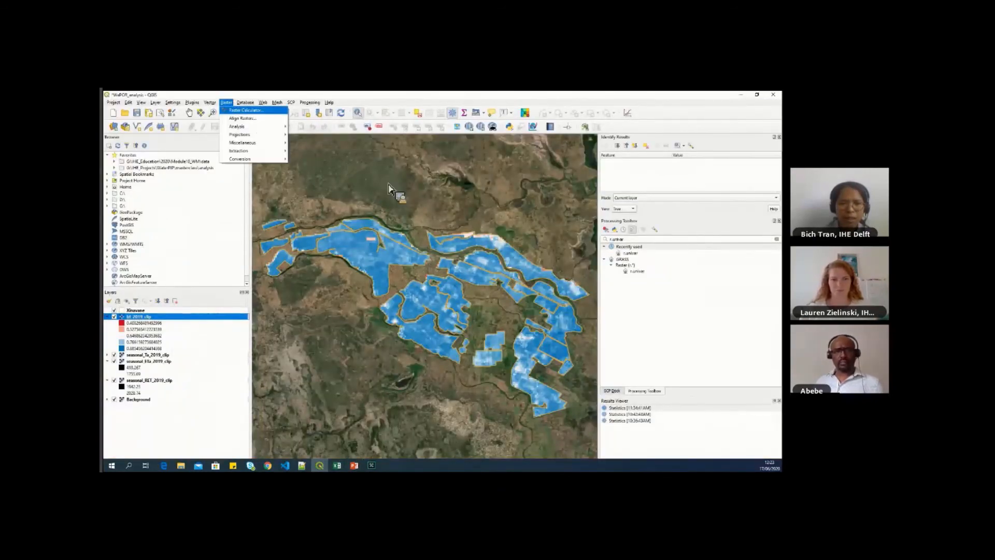
pyautogui.click(244, 110)
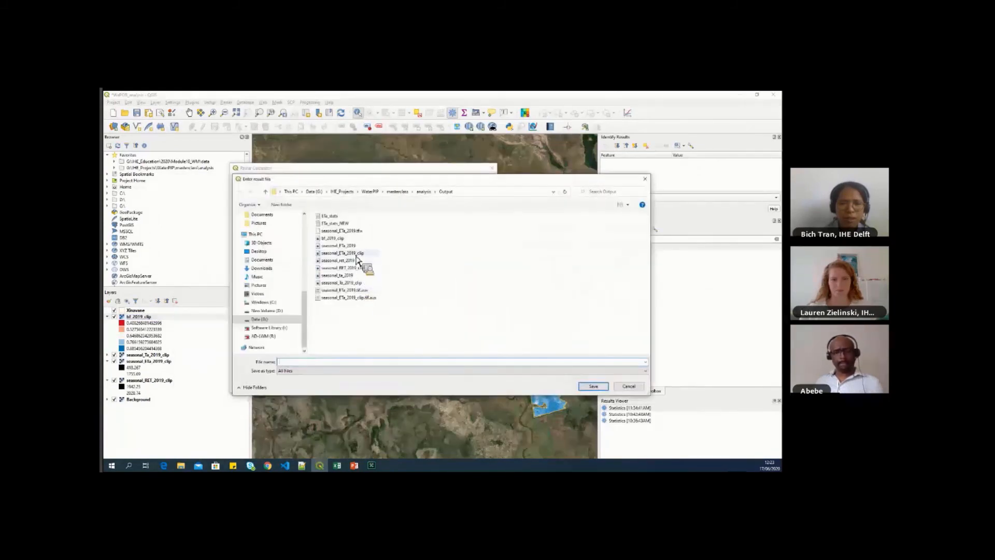
pyautogui.click(341, 253)
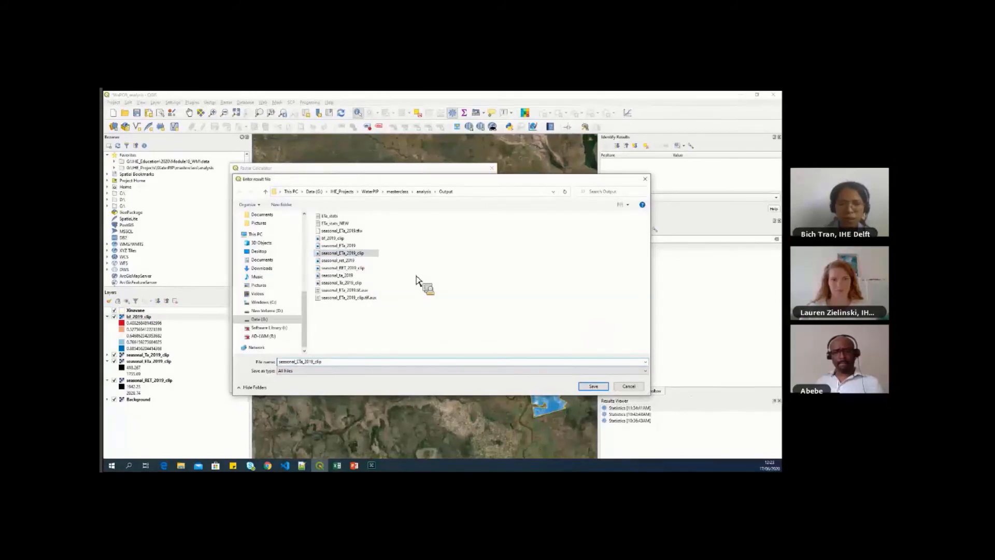
pyautogui.click(593, 386)
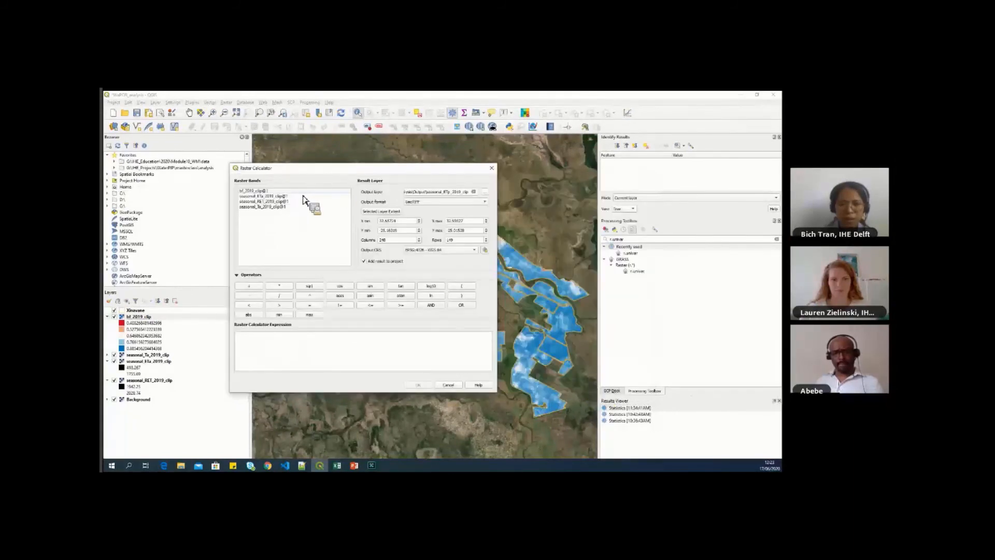
pyautogui.moveTo(282, 213)
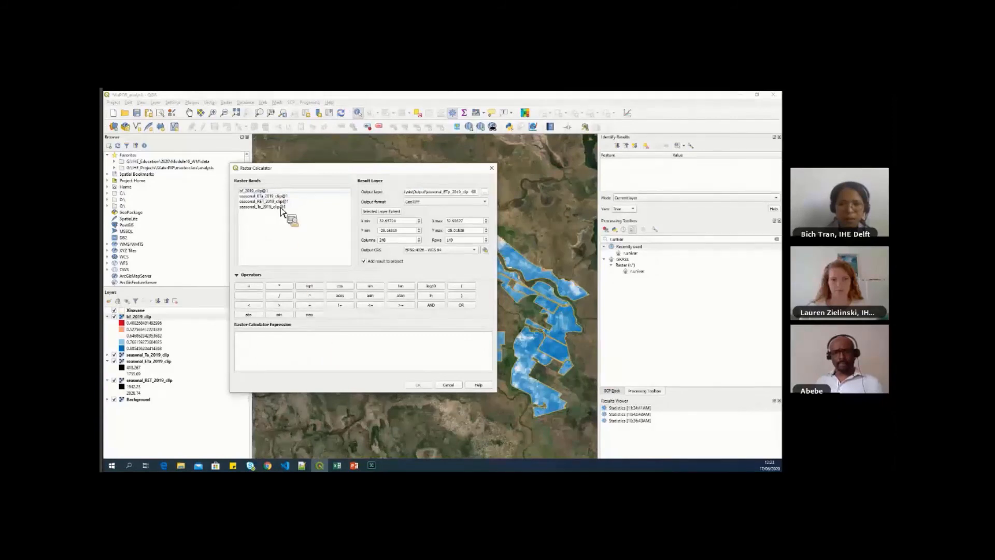
pyautogui.doubleClick(262, 201)
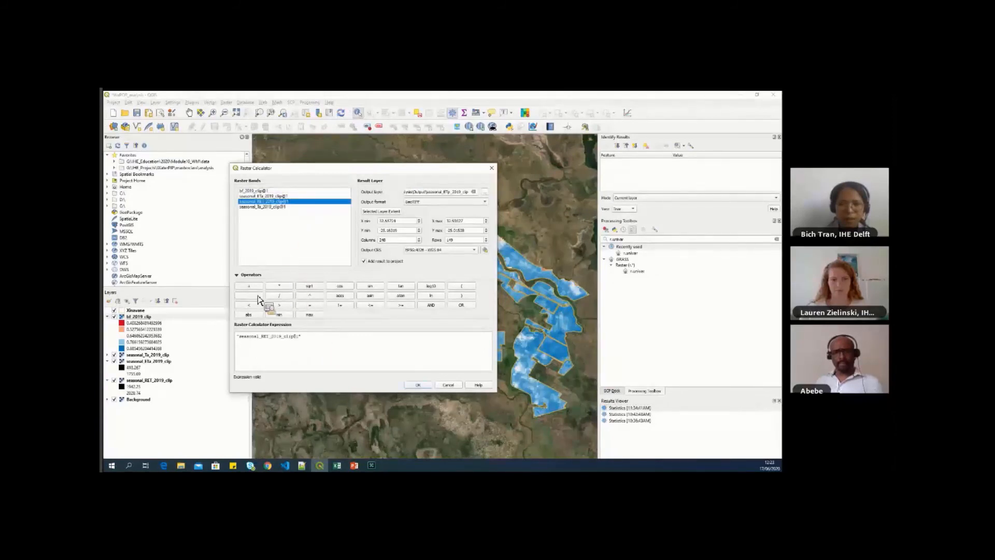
pyautogui.click(278, 286)
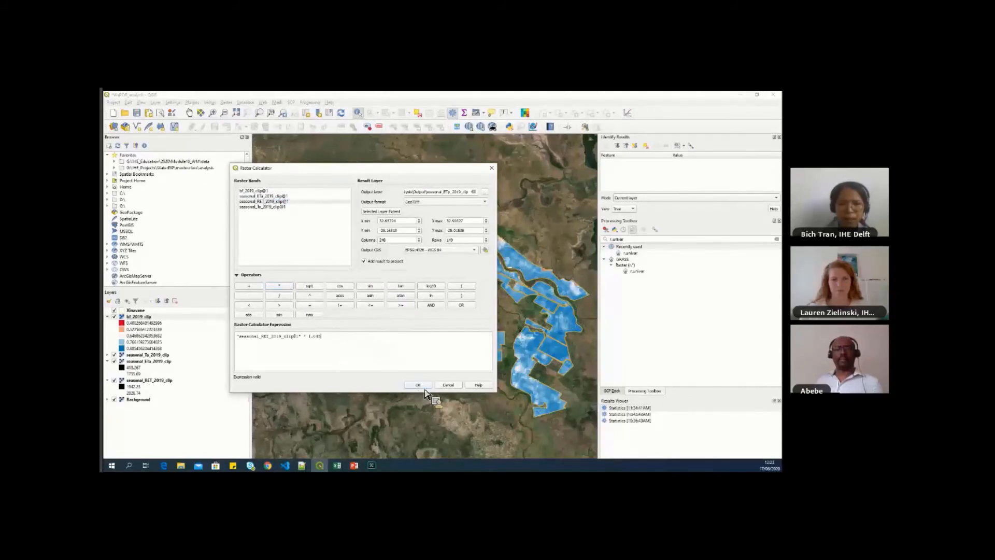
pyautogui.click(418, 384)
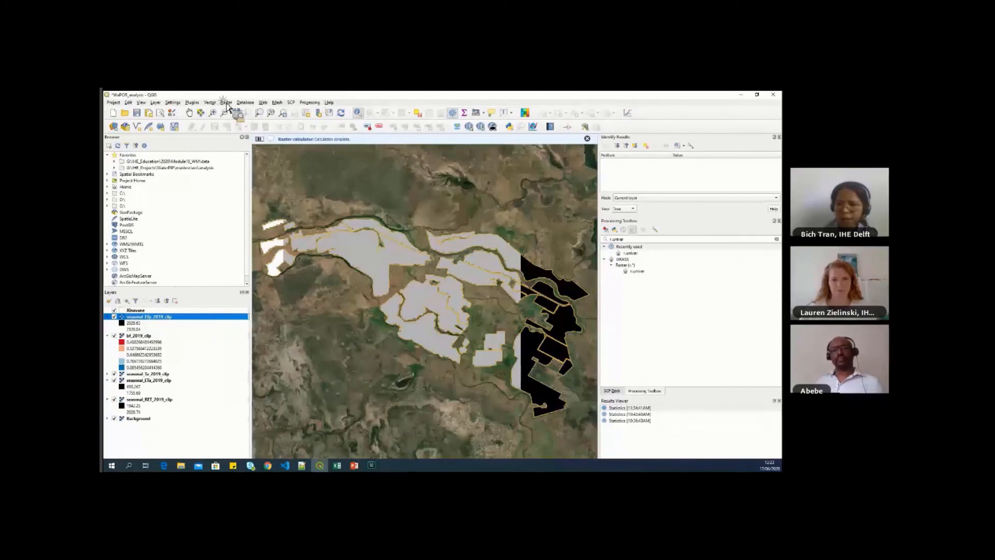
# - Calculate Adequacy as seasonal_ETa_2019_clip@1 / seasonal_ETp_2019_clip@1 in the Raster Calculator
pyautogui.click(224, 102)
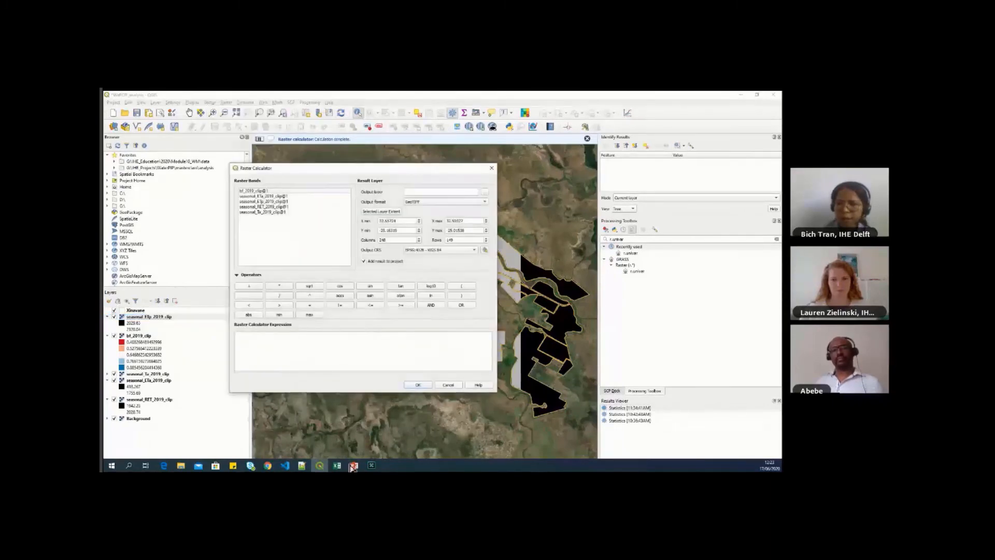
pyautogui.click(353, 465)
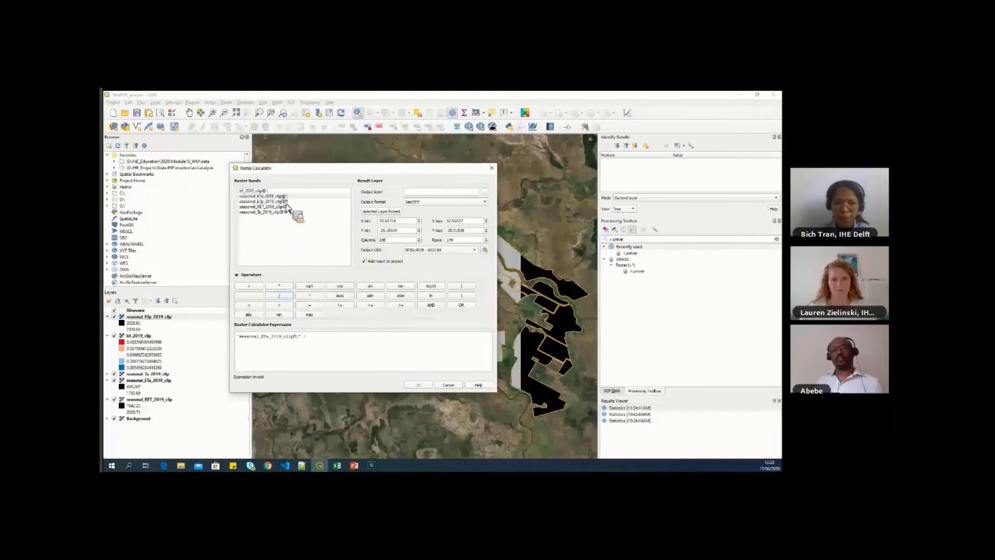
pyautogui.doubleClick(262, 202)
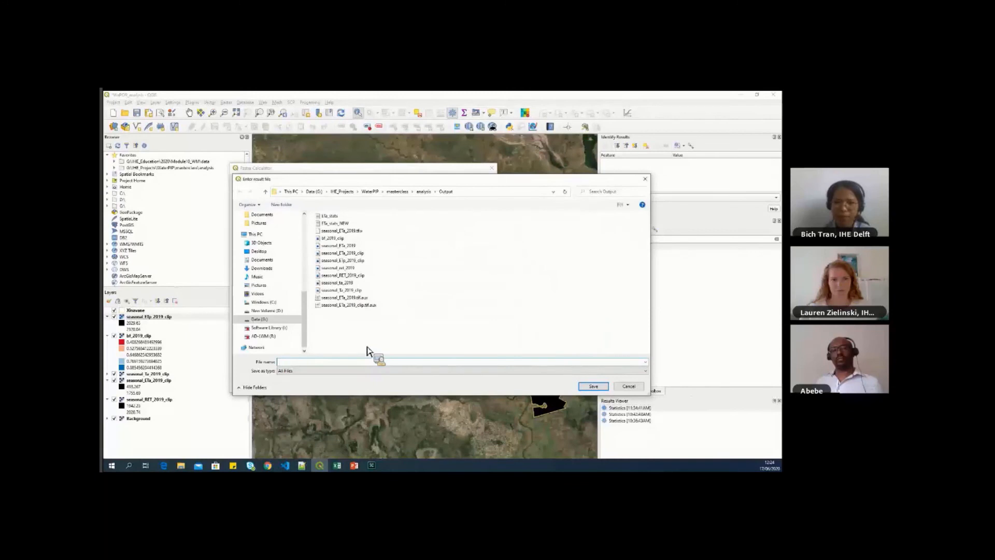
pyautogui.write('Adequacy')
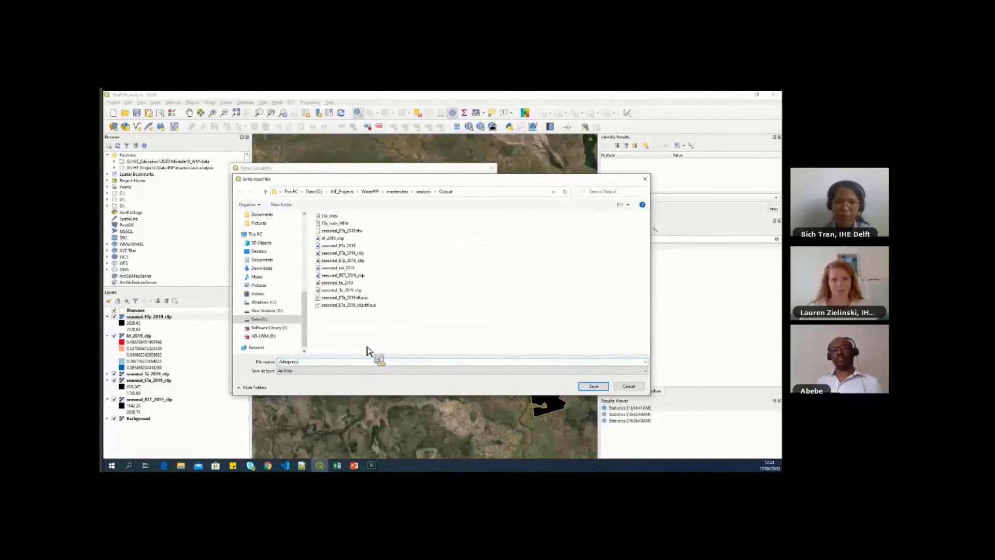
pyautogui.click(593, 386)
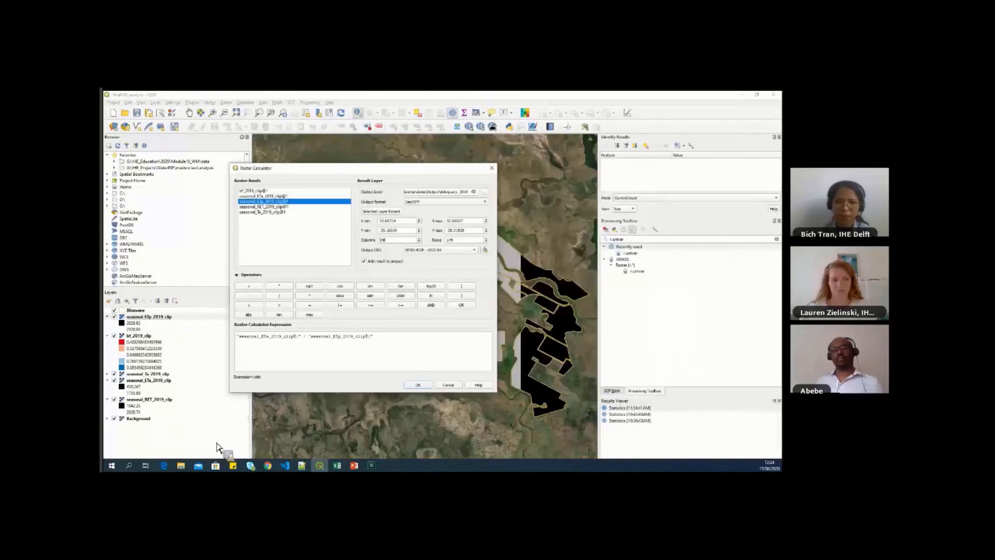
pyautogui.click(419, 385)
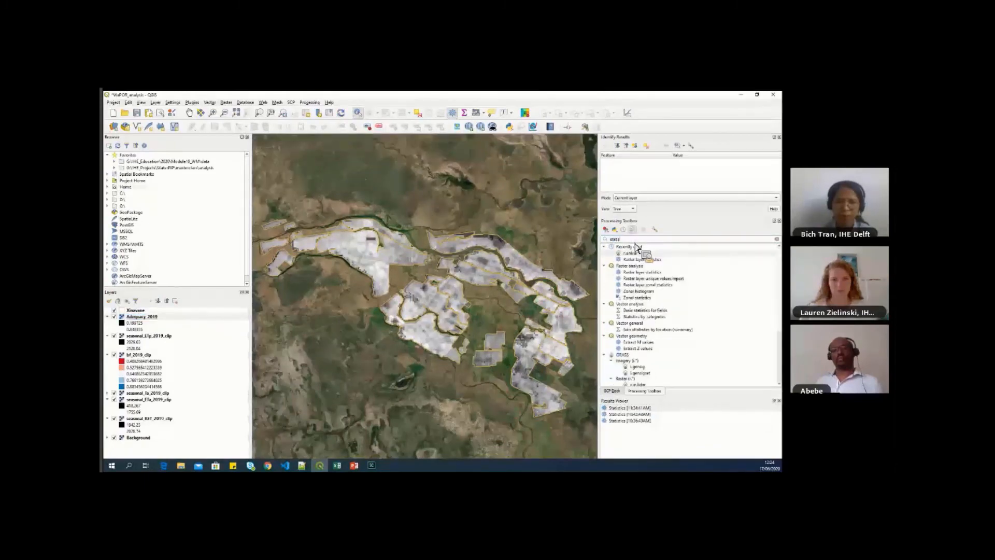
# - Run Raster layer statistics on Adequacy_2019 and select the MEAN value in the log
pyautogui.doubleClick(644, 259)
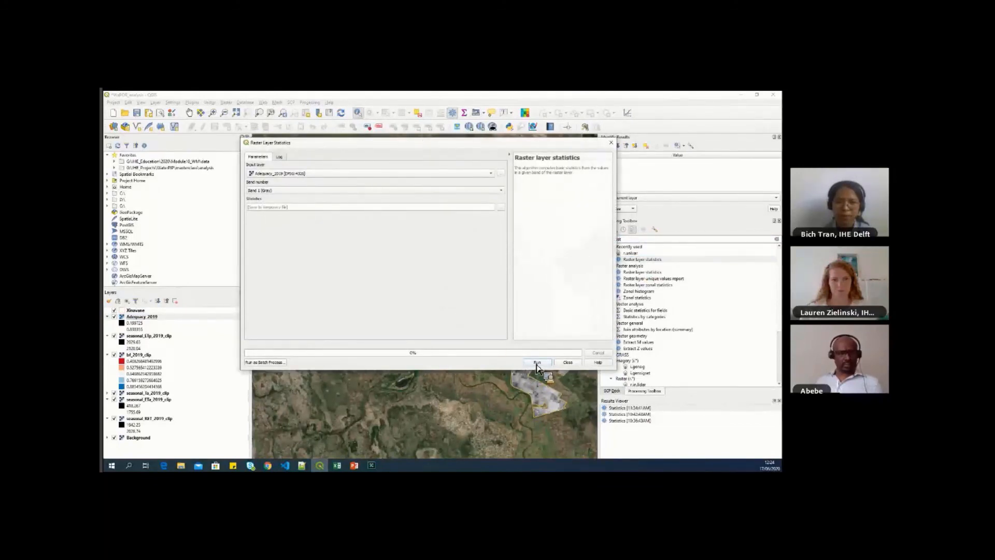
pyautogui.click(537, 362)
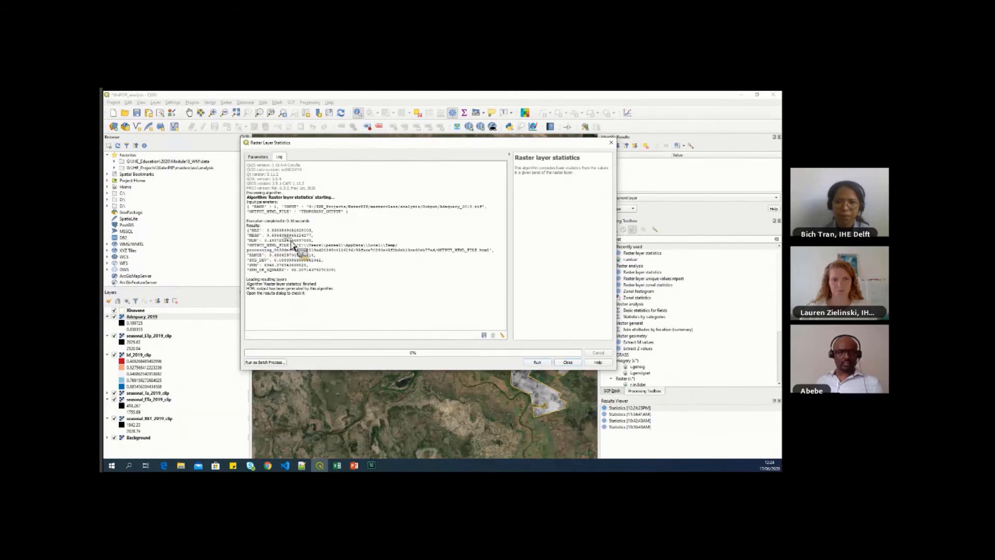
pyautogui.doubleClick(278, 235)
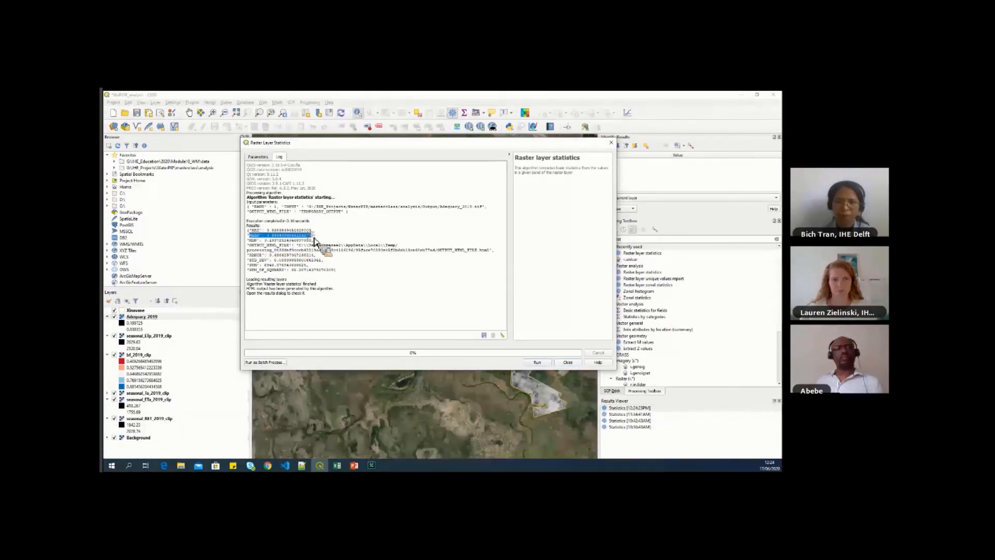
pyautogui.moveTo(327, 257)
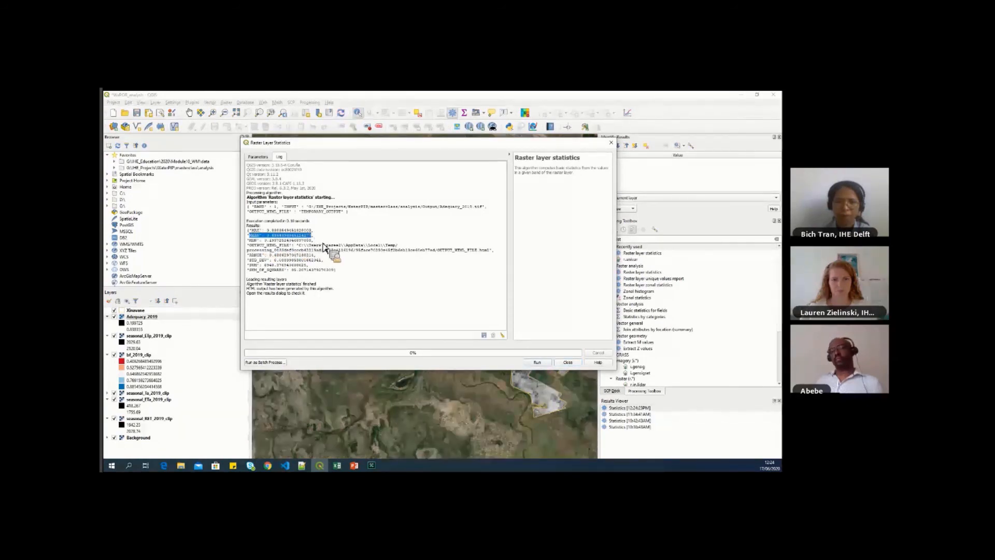
pyautogui.click(568, 362)
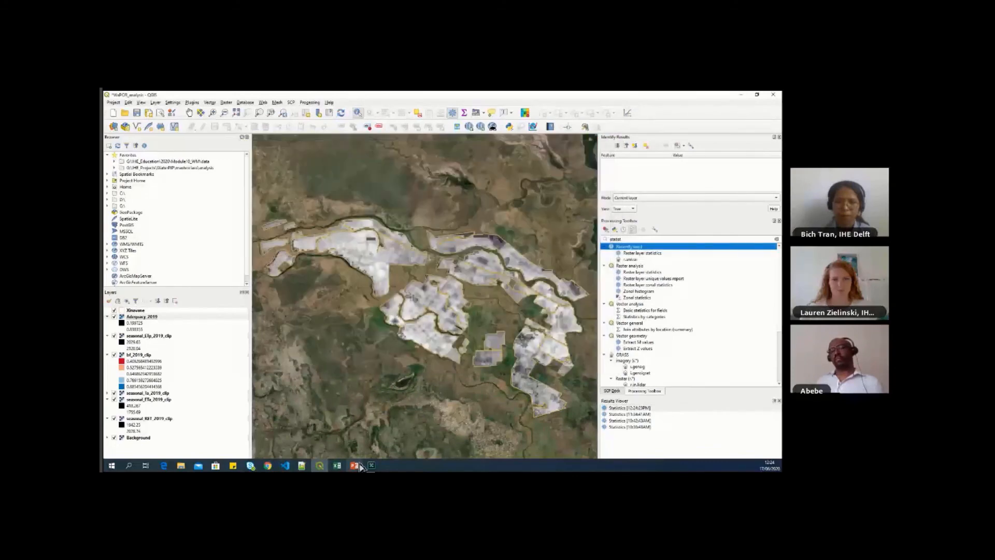
pyautogui.click(354, 465)
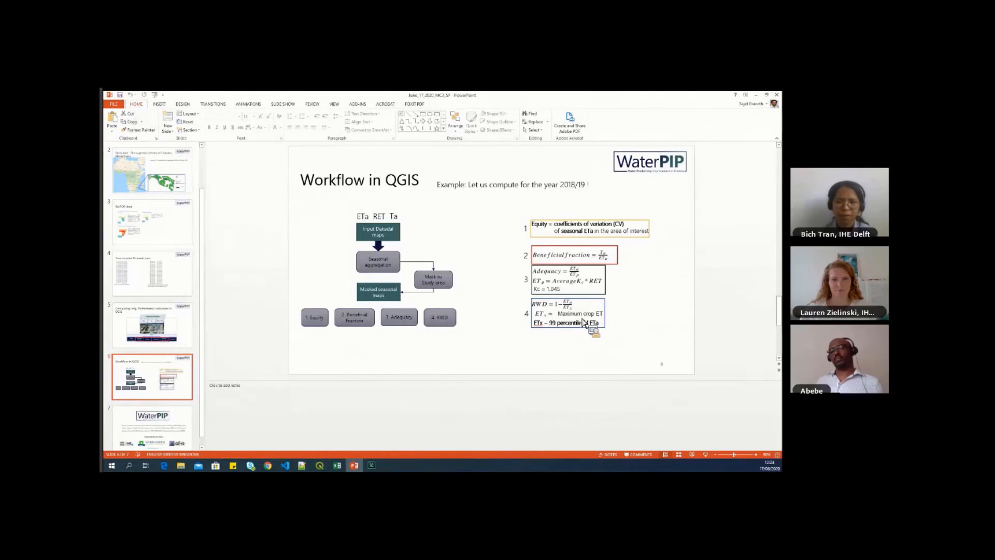
pyautogui.moveTo(582, 313)
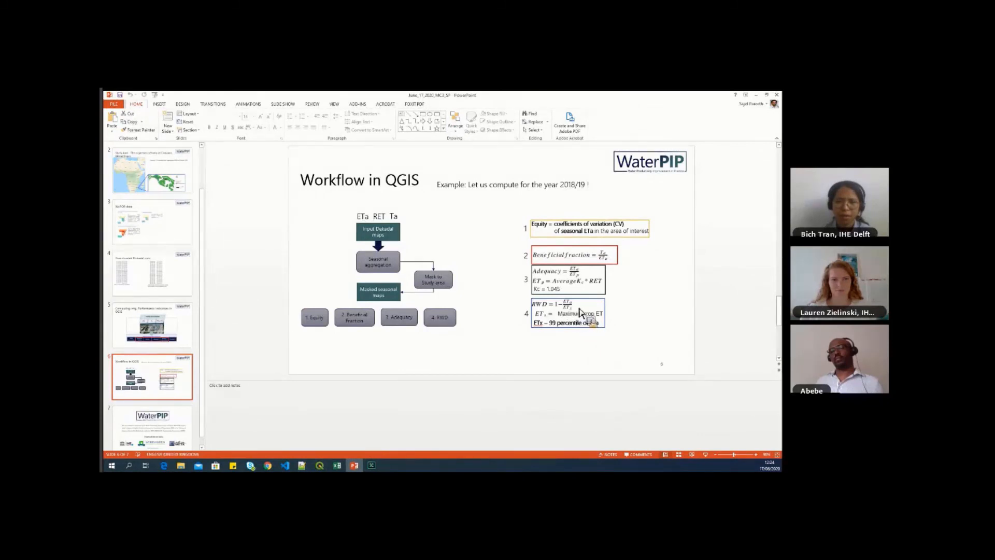
pyautogui.moveTo(579, 314)
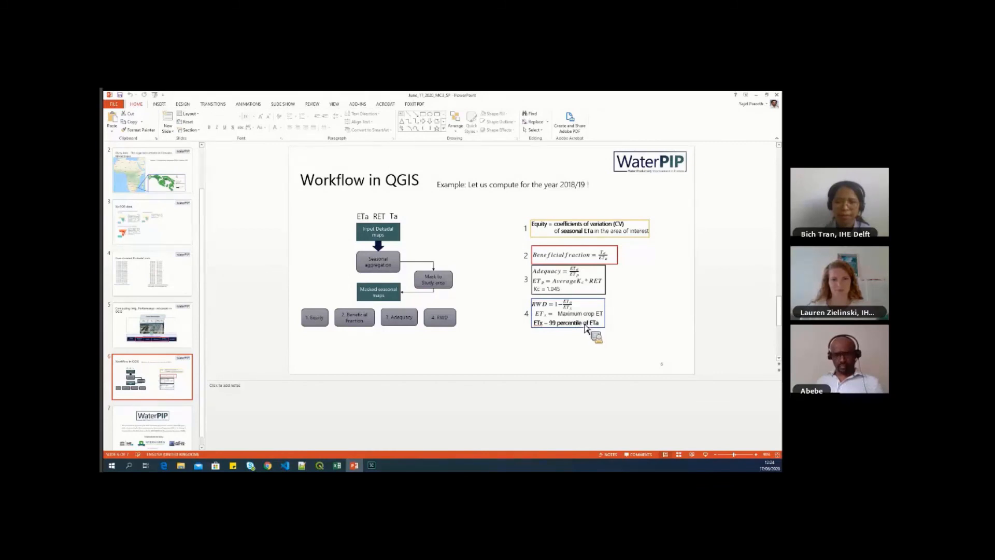
pyautogui.moveTo(609, 335)
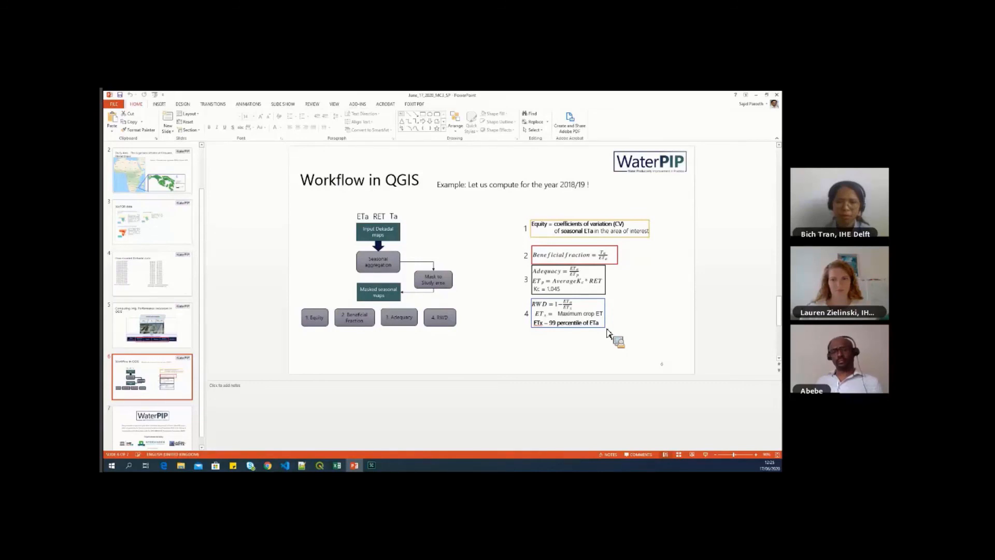
pyautogui.moveTo(675, 299)
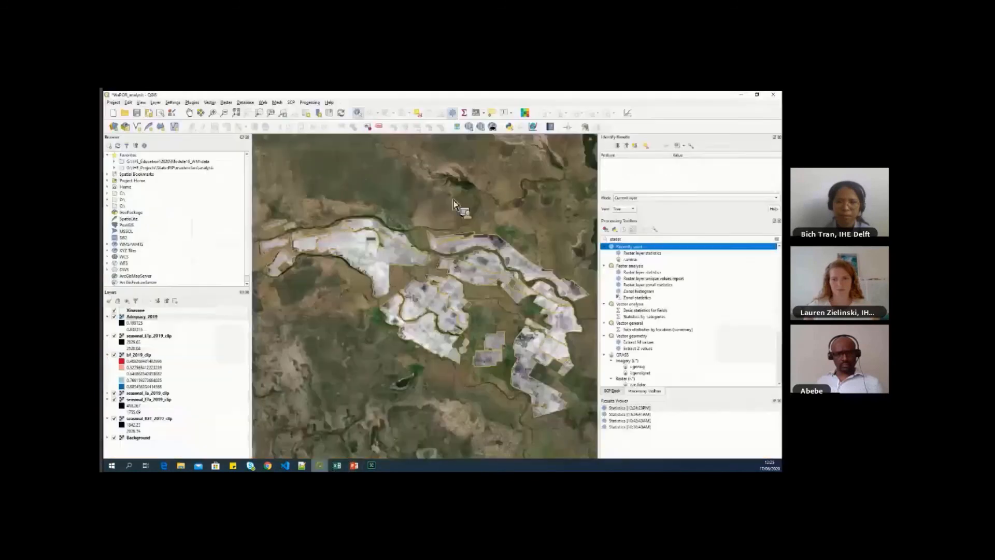
# - Calculate nrd_2019_clip as 1 - (seasonal_ETa_2019_clip@1 / constant) in the Raster Calculator
pyautogui.click(226, 102)
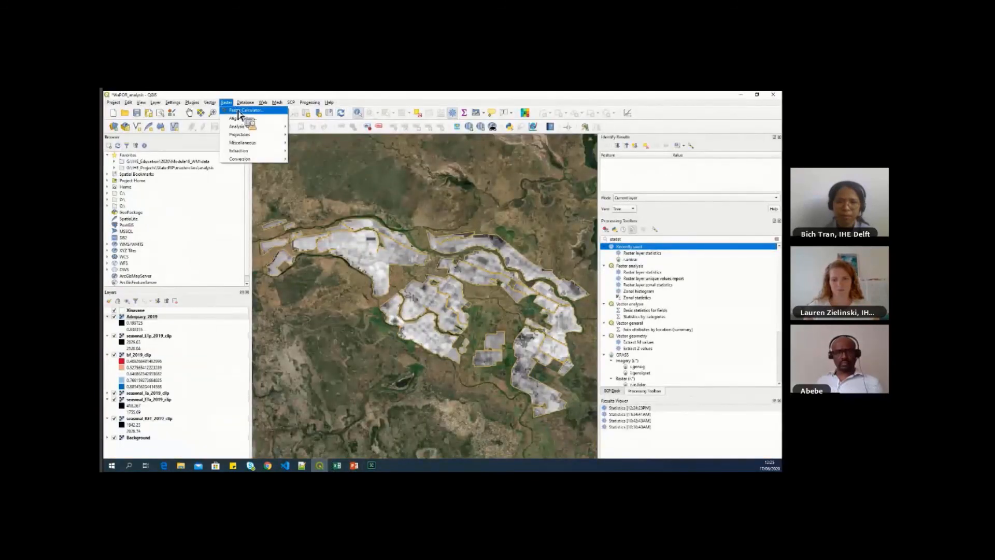
pyautogui.click(247, 110)
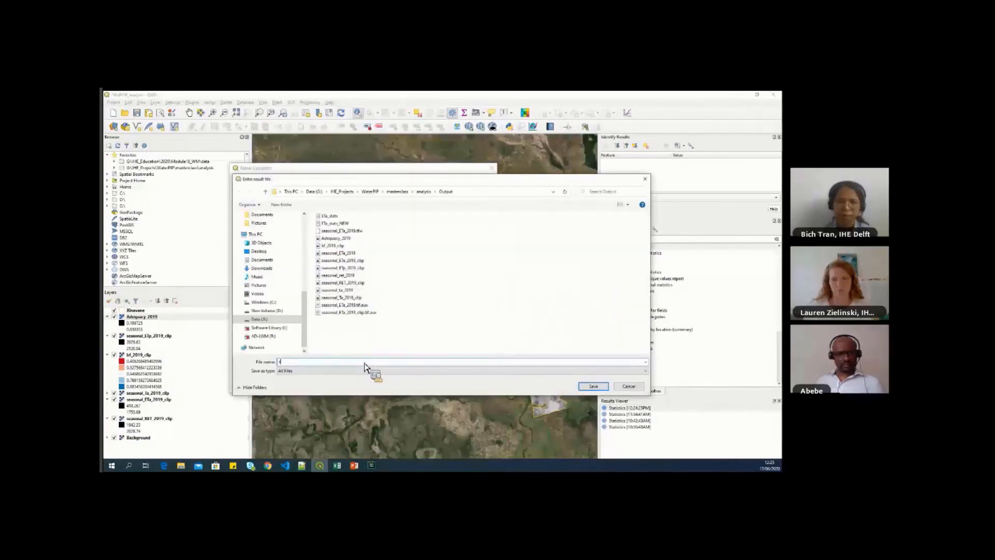
pyautogui.write('nrd_2019')
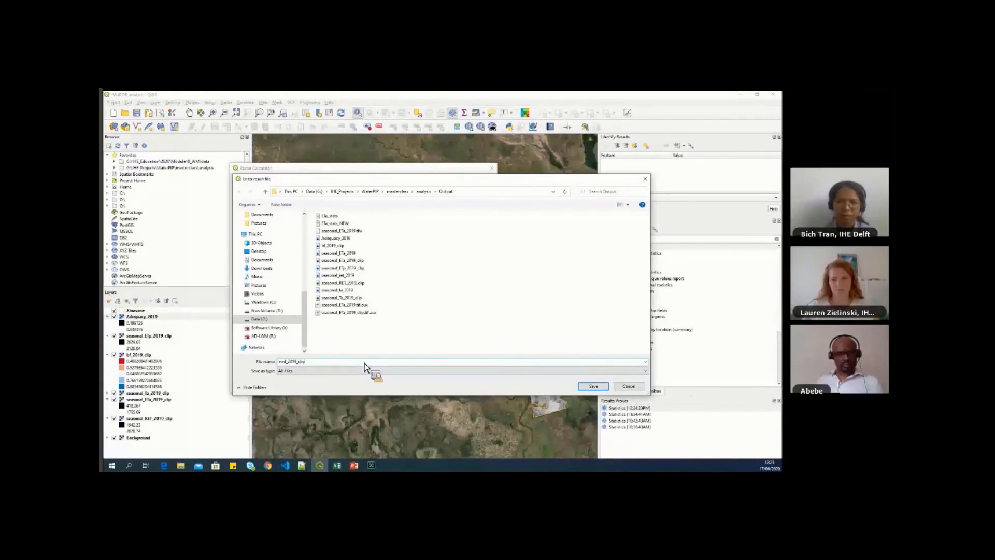
pyautogui.click(593, 387)
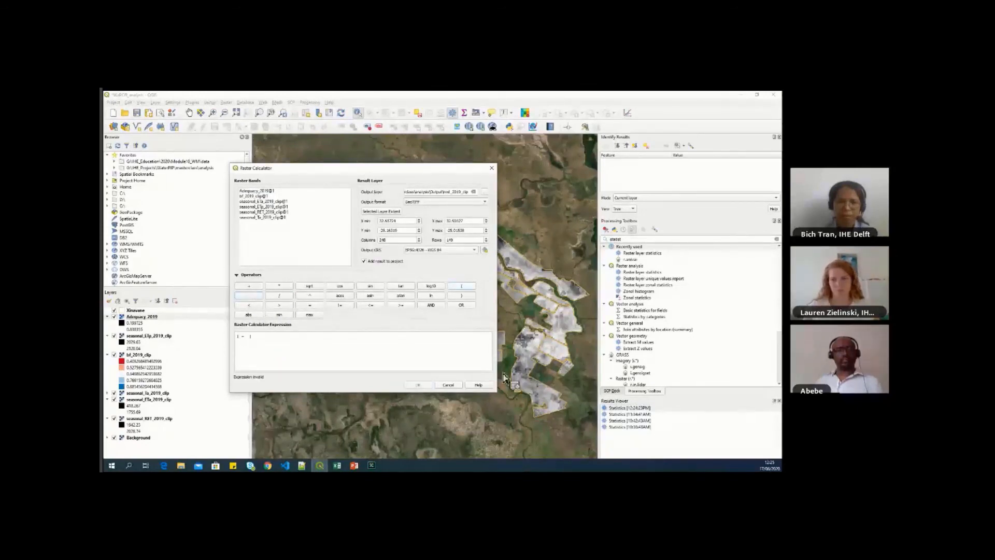
pyautogui.moveTo(359, 467)
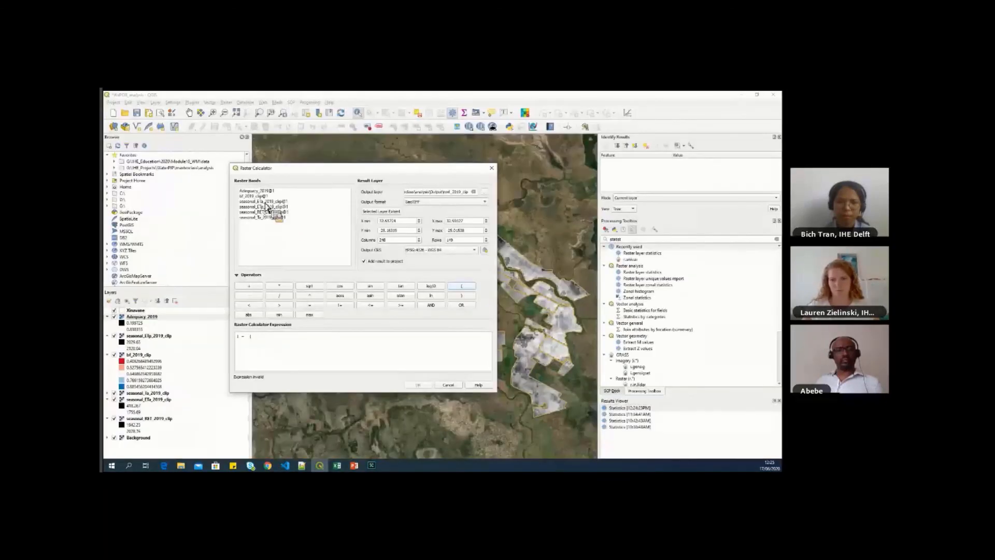
pyautogui.doubleClick(269, 200)
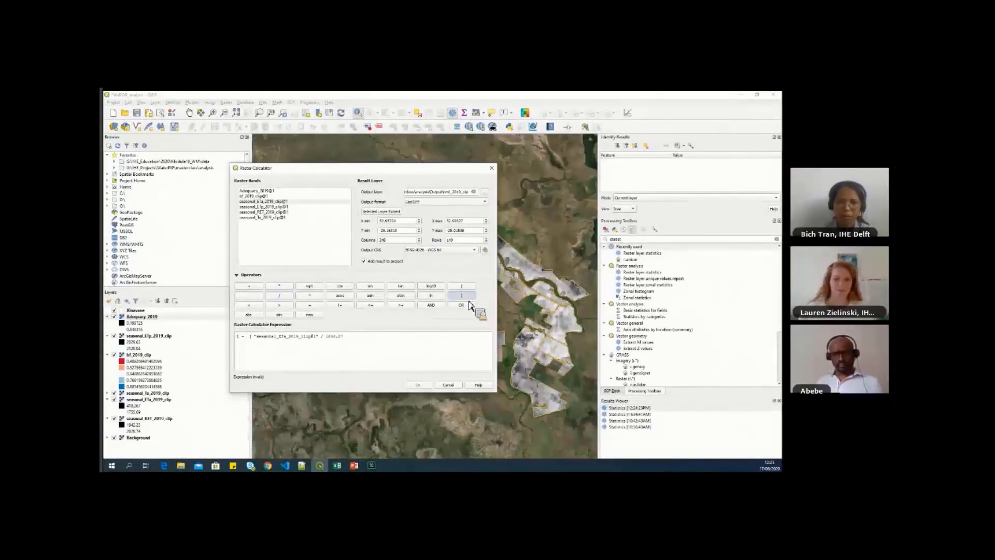
pyautogui.click(419, 384)
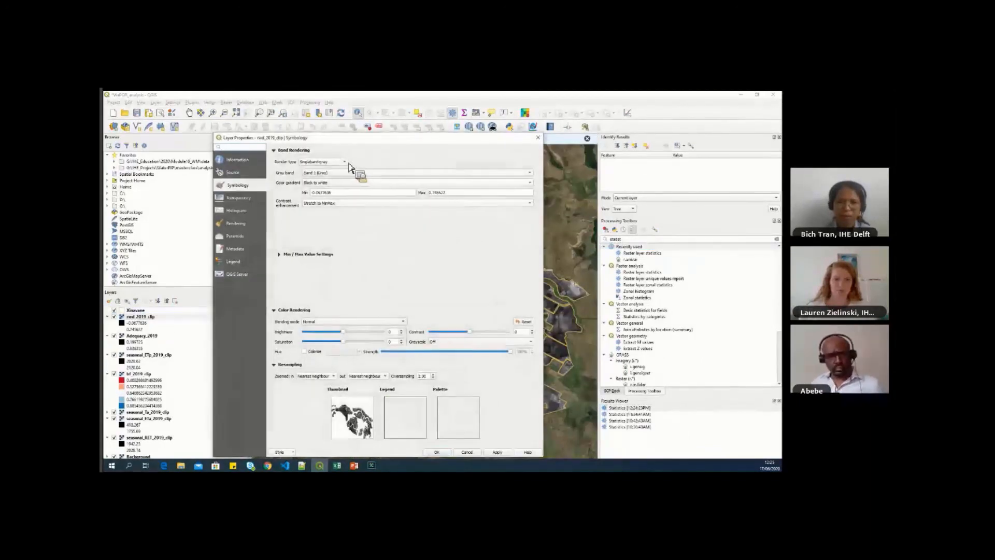
# - Render nrd_2019_clip as singleband pseudocolor and compute its raster layer statistics
pyautogui.click(323, 162)
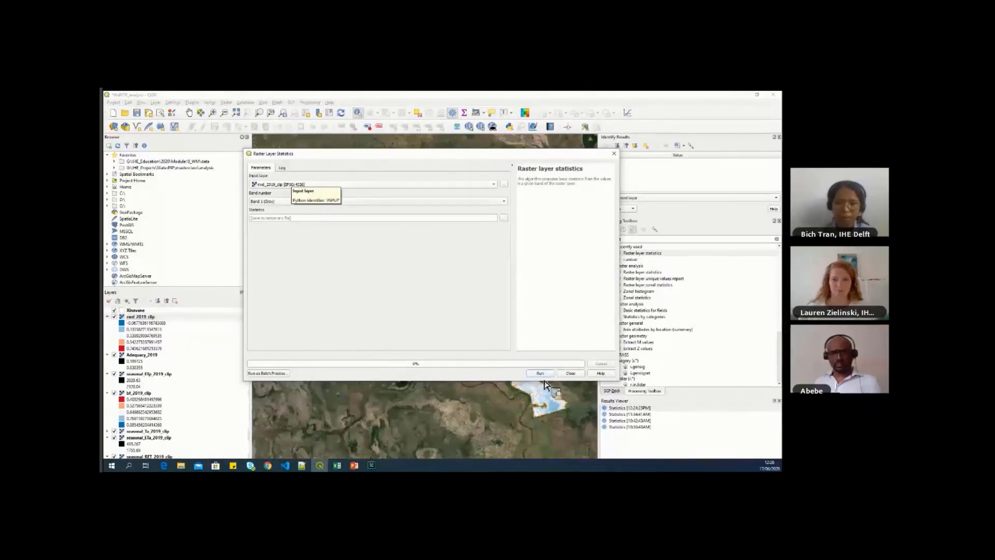
pyautogui.click(540, 374)
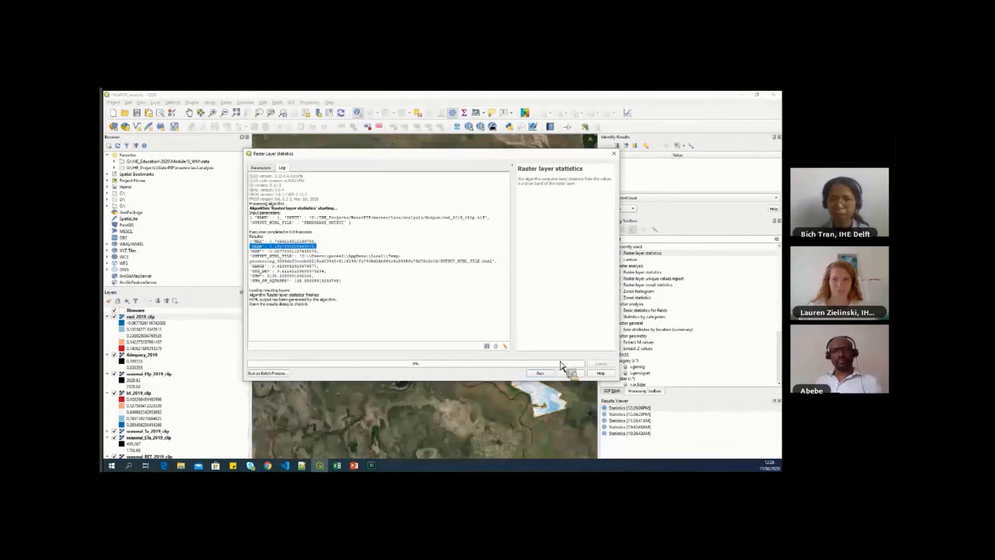
pyautogui.click(613, 158)
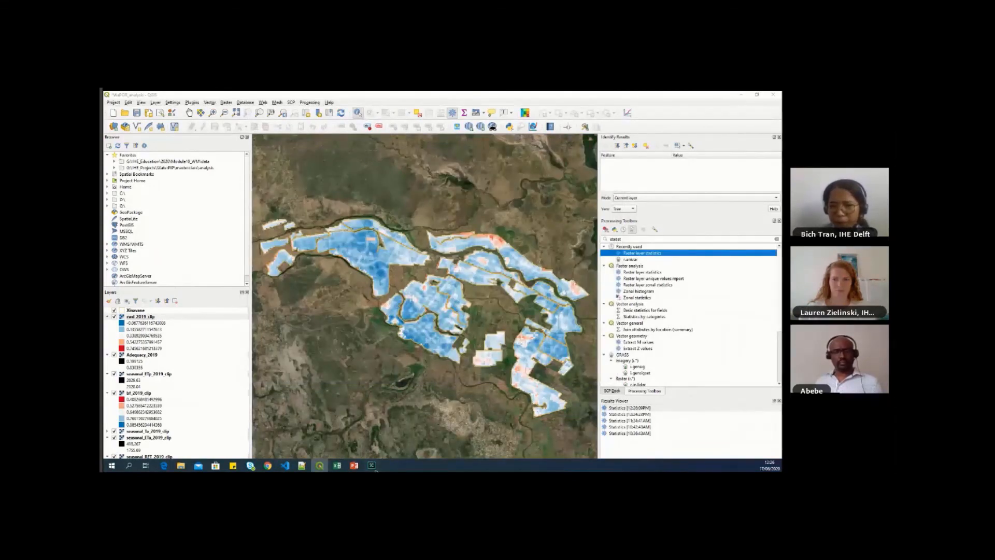
# - Switch to PowerPoint and open slide 7, the WaterPIP acknowledgement slide
pyautogui.click(354, 465)
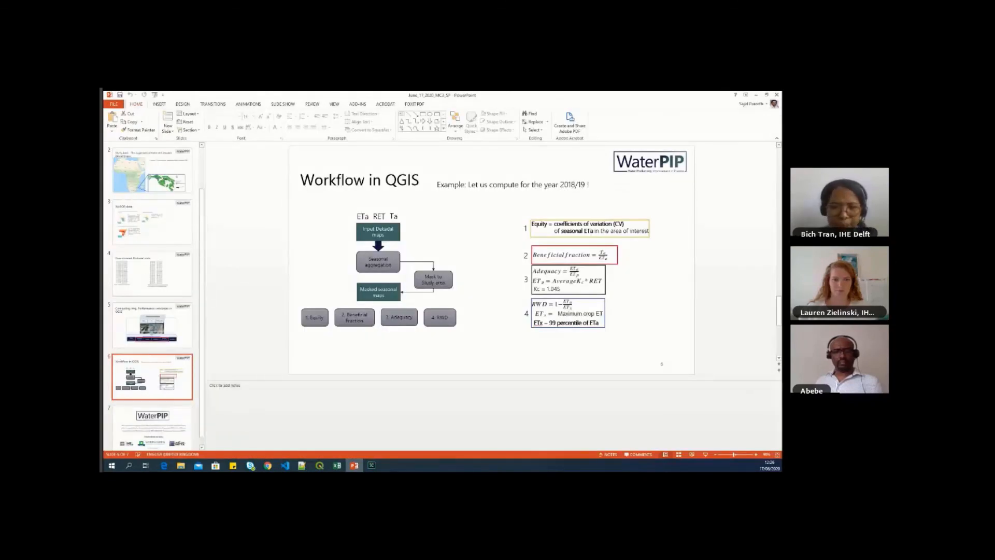
pyautogui.click(152, 424)
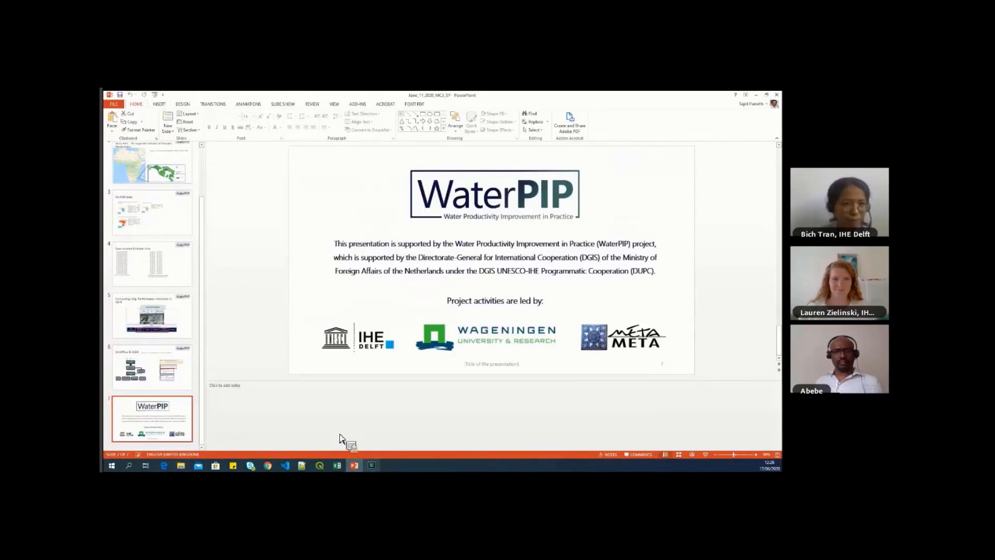